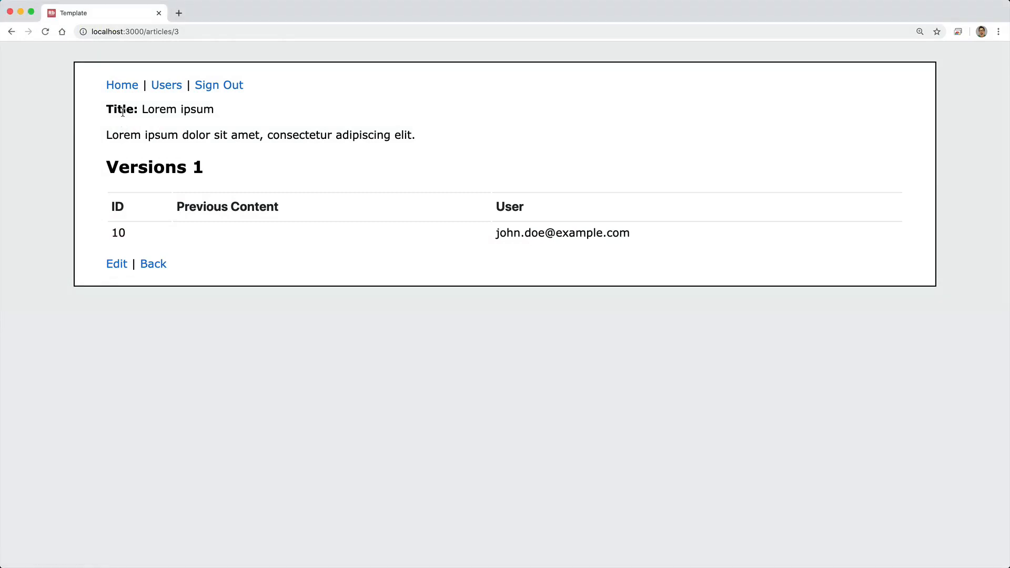
mouse_move(179, 130)
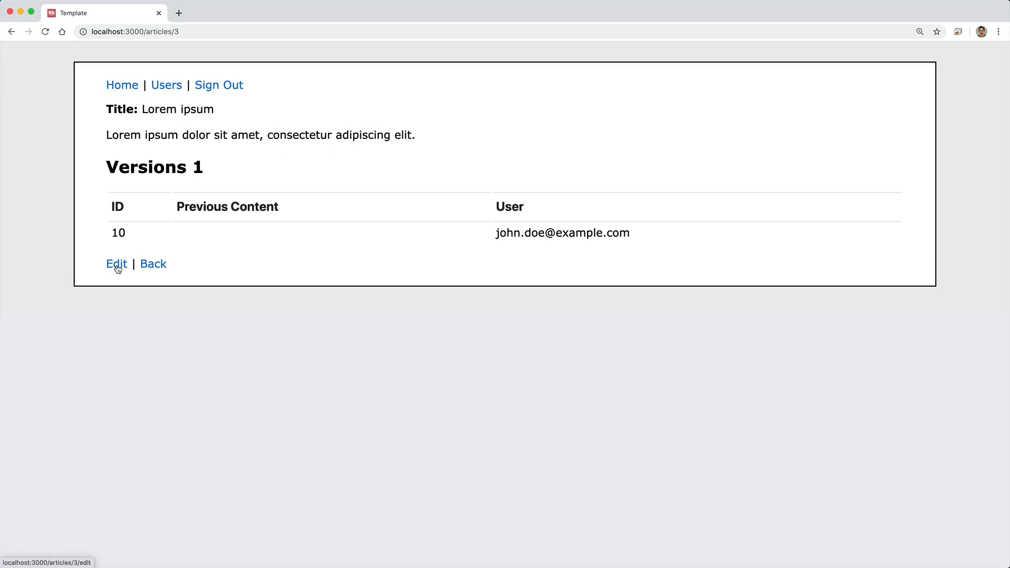
Edit article 3, end its content with a period, save it, and highlight the updated content
left_click(117, 264)
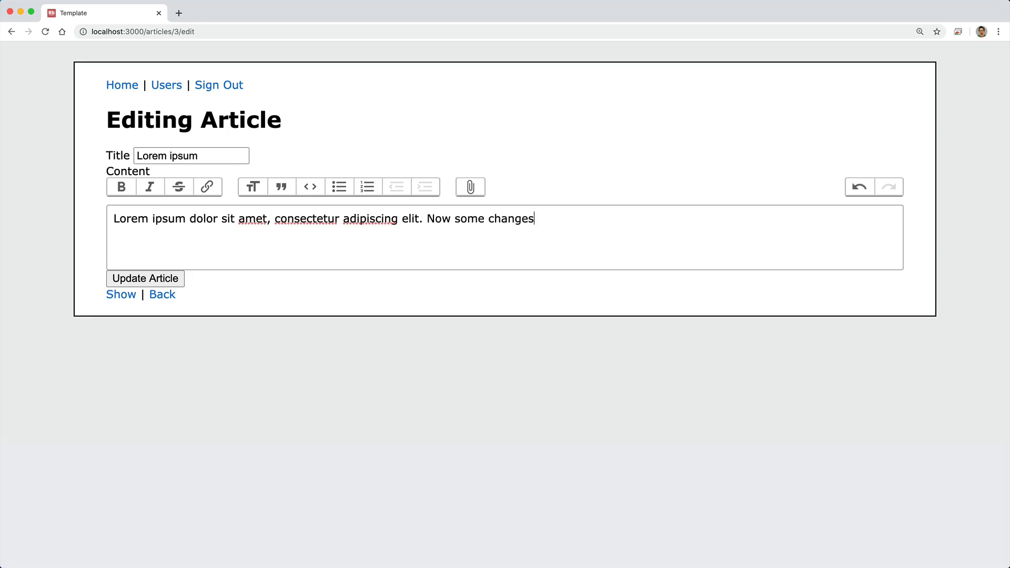
type(".")
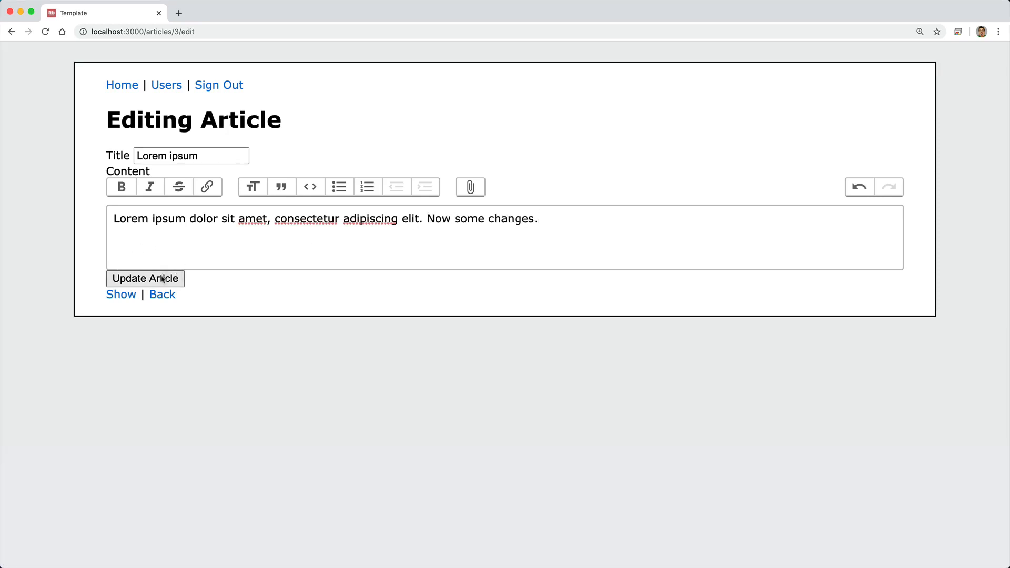
left_click(144, 277)
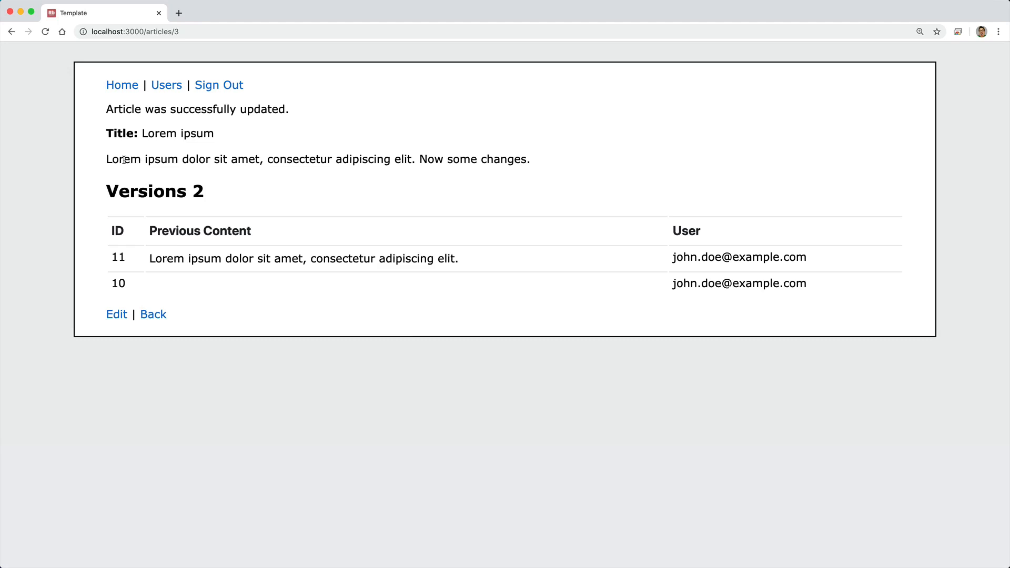
left_click_drag(107, 159, 531, 159)
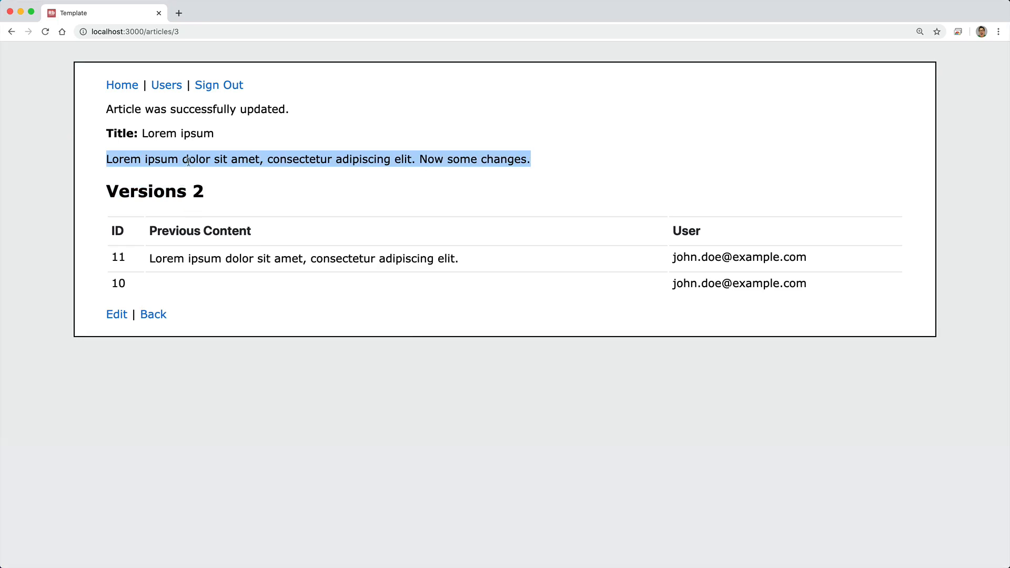
Deselect the article text and open rubidium.io in a second Chrome tab
left_click(188, 196)
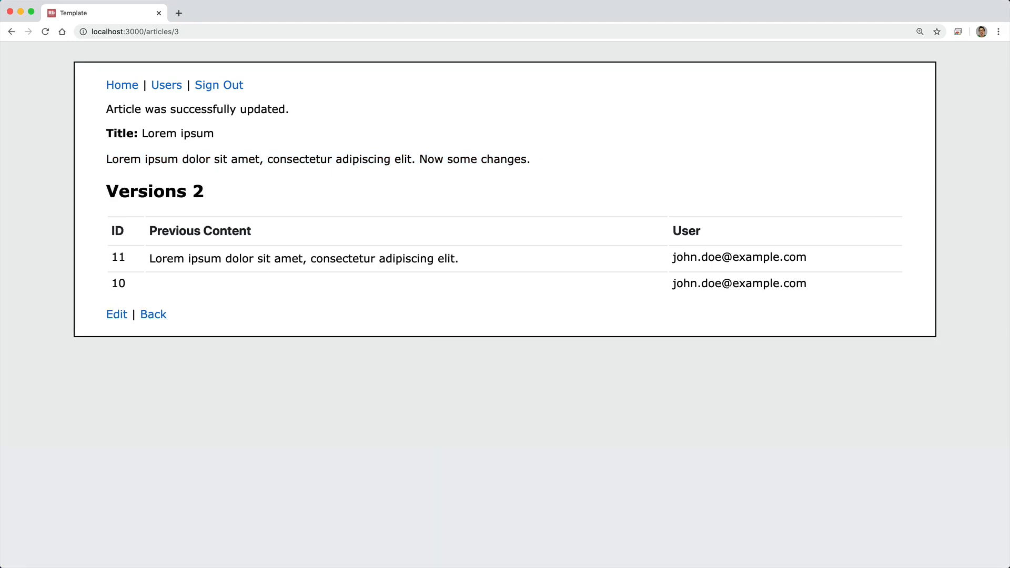
double_click(739, 257)
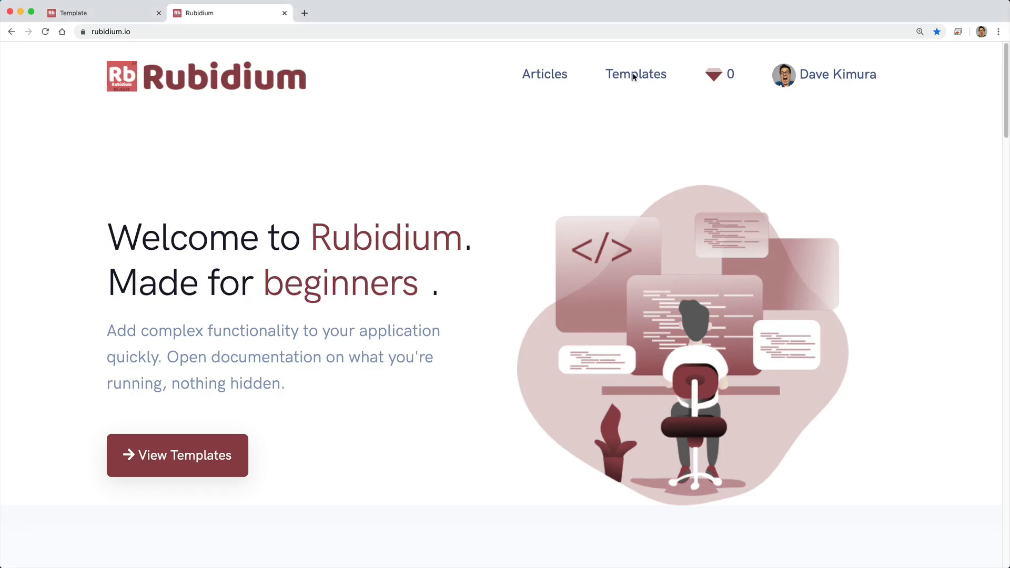
Open the Stimulus Reflex template on Rubidium and view its change history
left_click(636, 74)
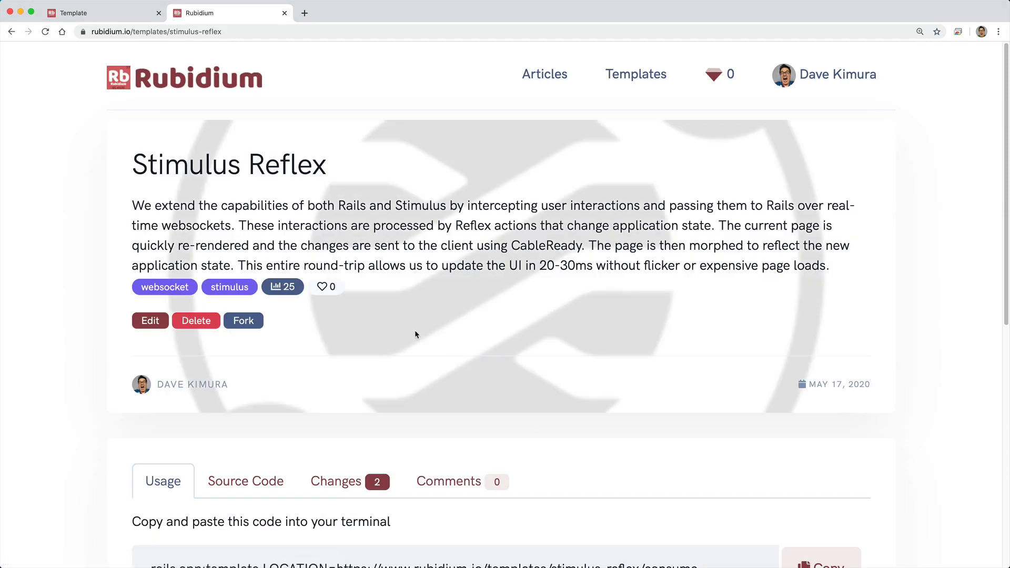
scroll("down", 3)
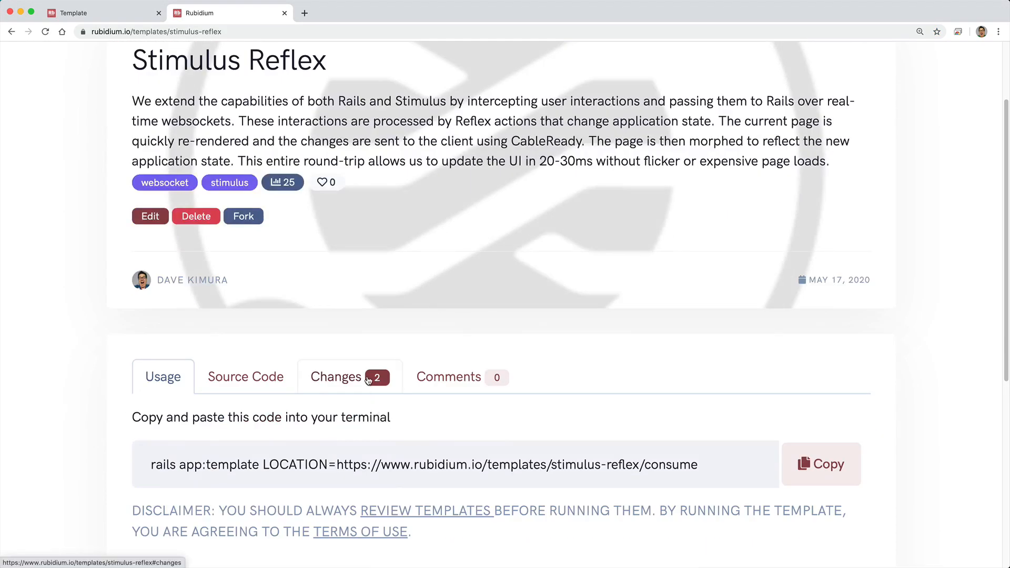
left_click(336, 376)
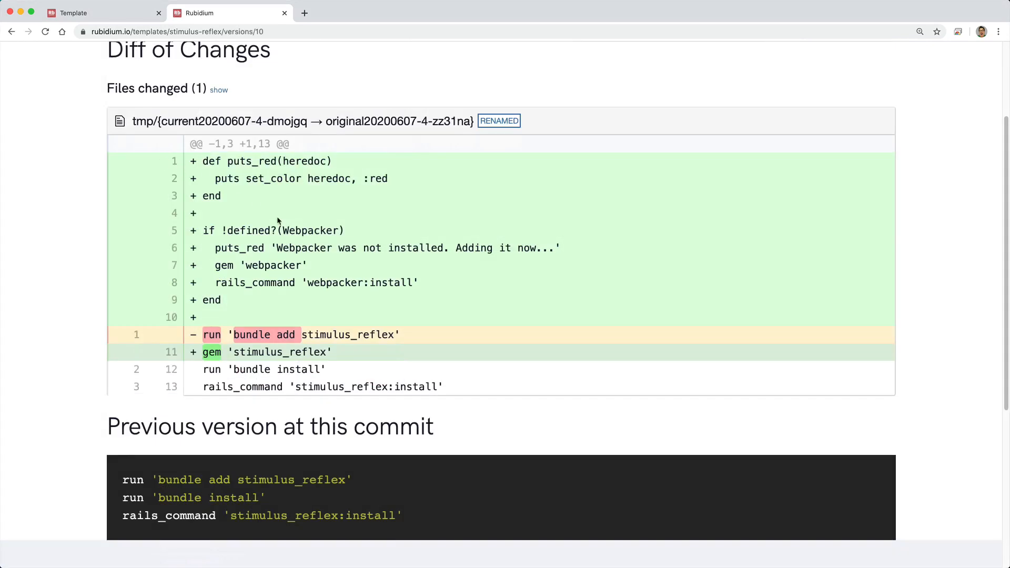
mouse_move(224, 337)
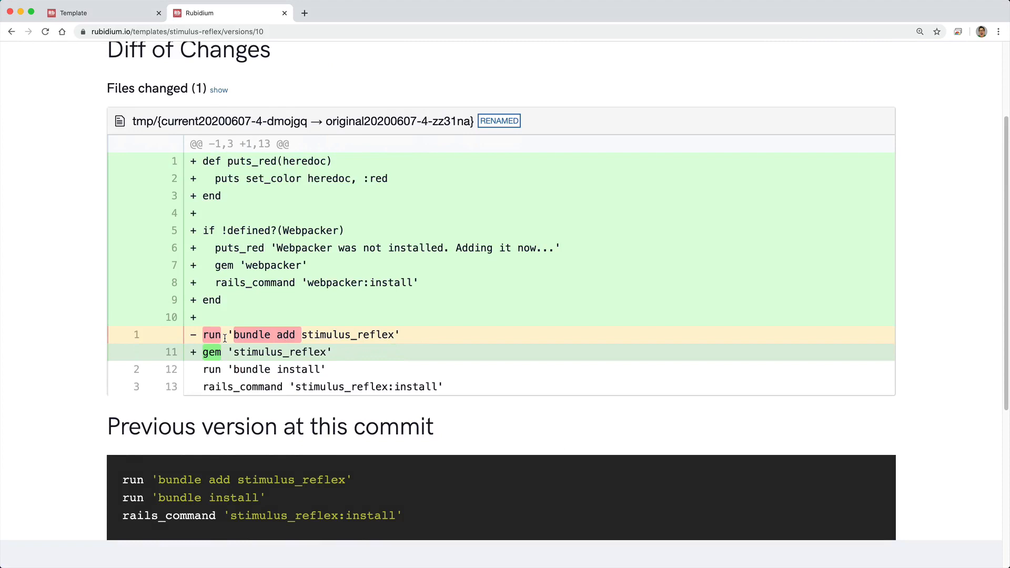
mouse_move(410, 521)
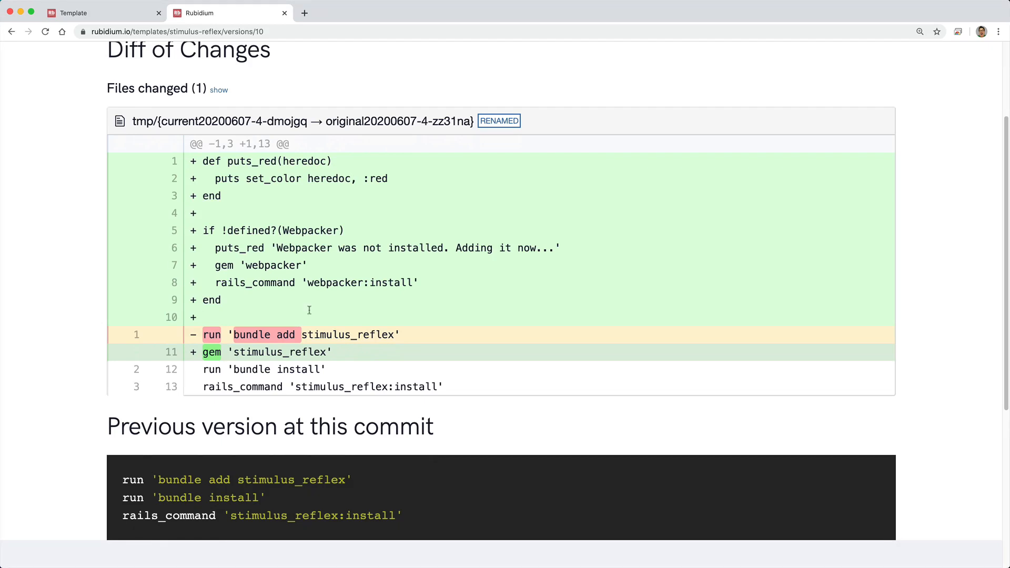
mouse_move(197, 215)
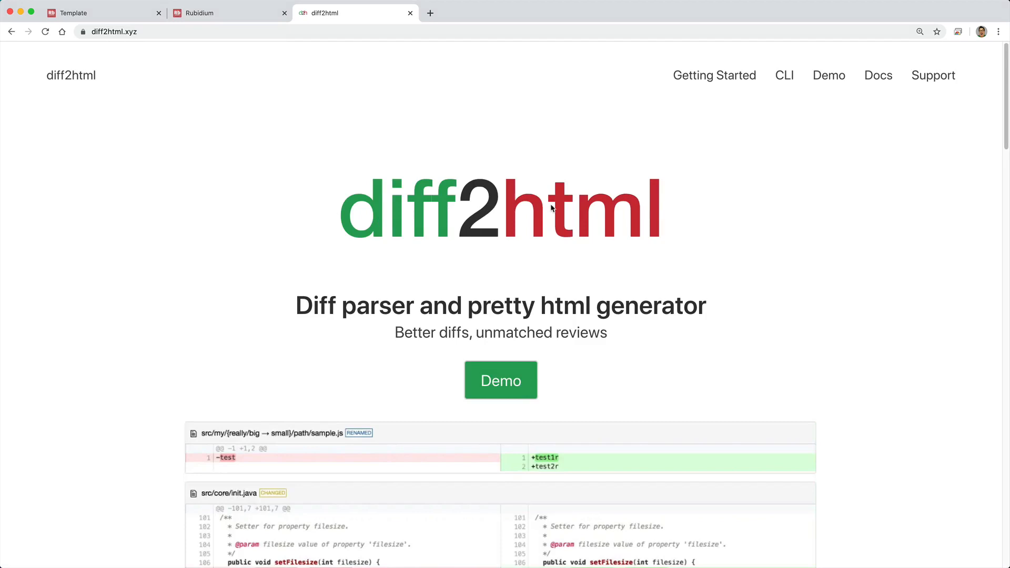
mouse_move(454, 222)
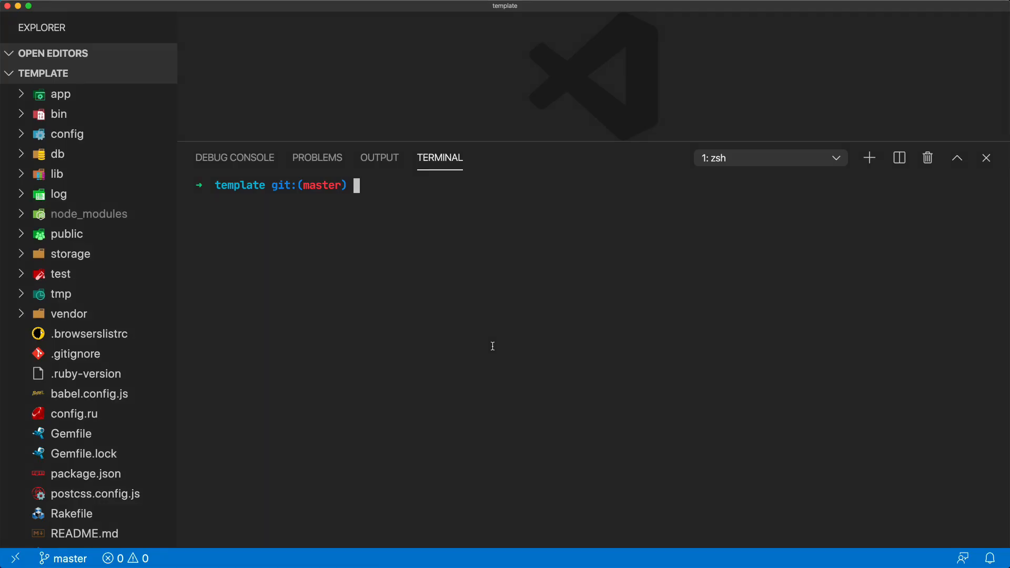
Run rails action_text:install in the integrated terminal
type("rails act")
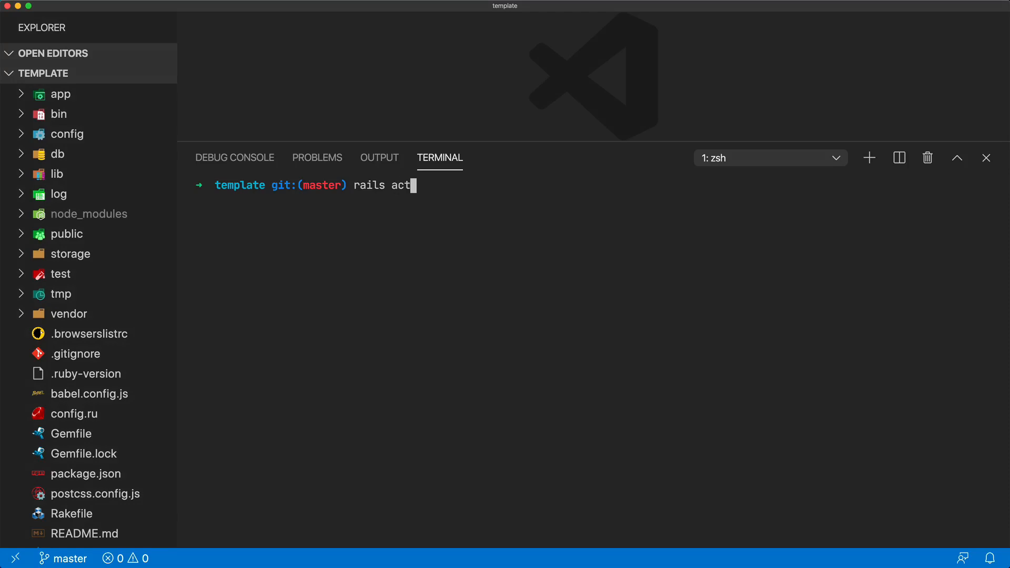
type("ion_text:install")
type("rails g")
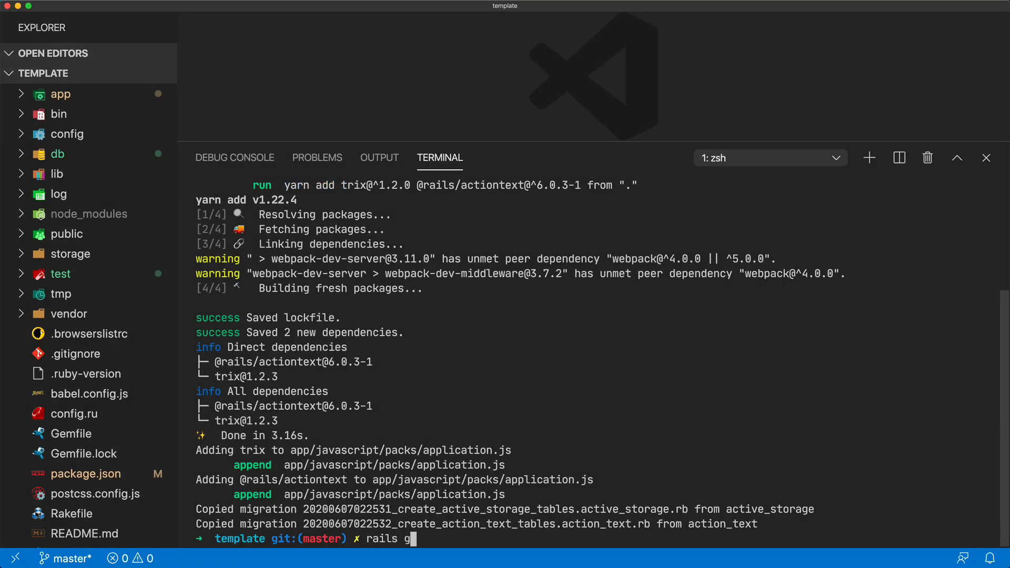
Generate an articles scaffold with only a title field
type("scaffold")
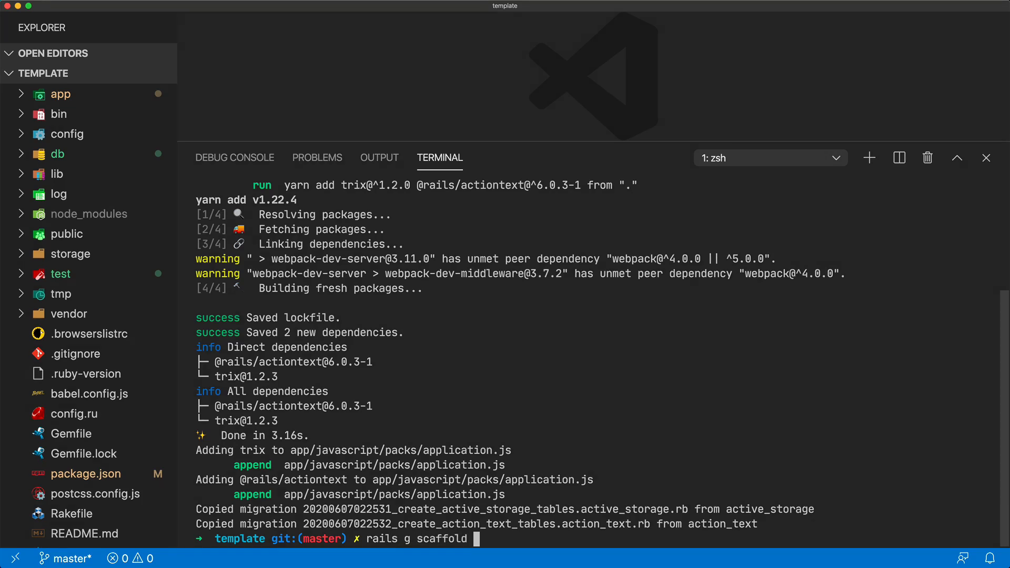
type("articles title co")
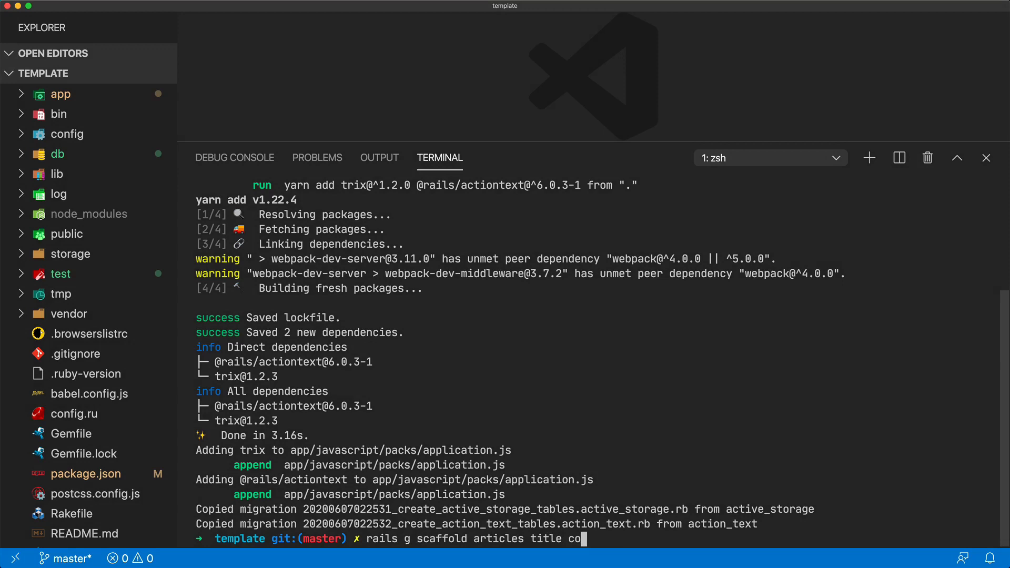
type("ntent")
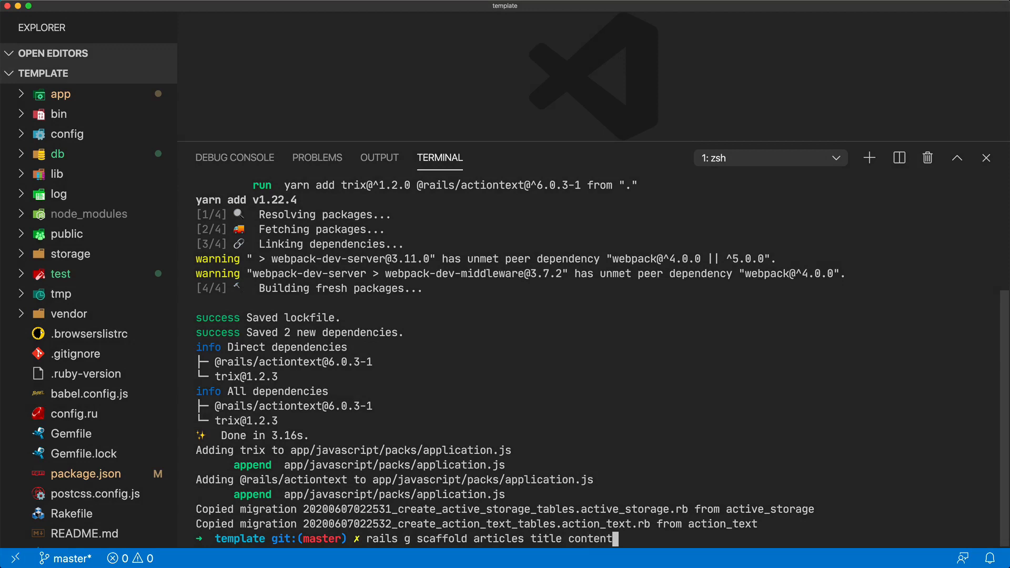
key("backspace")
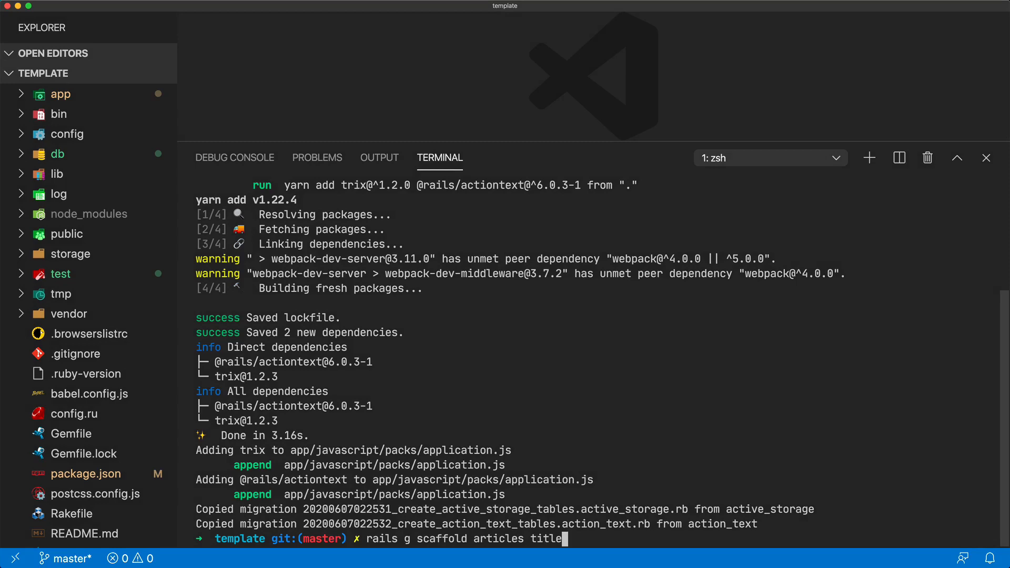
key("enter")
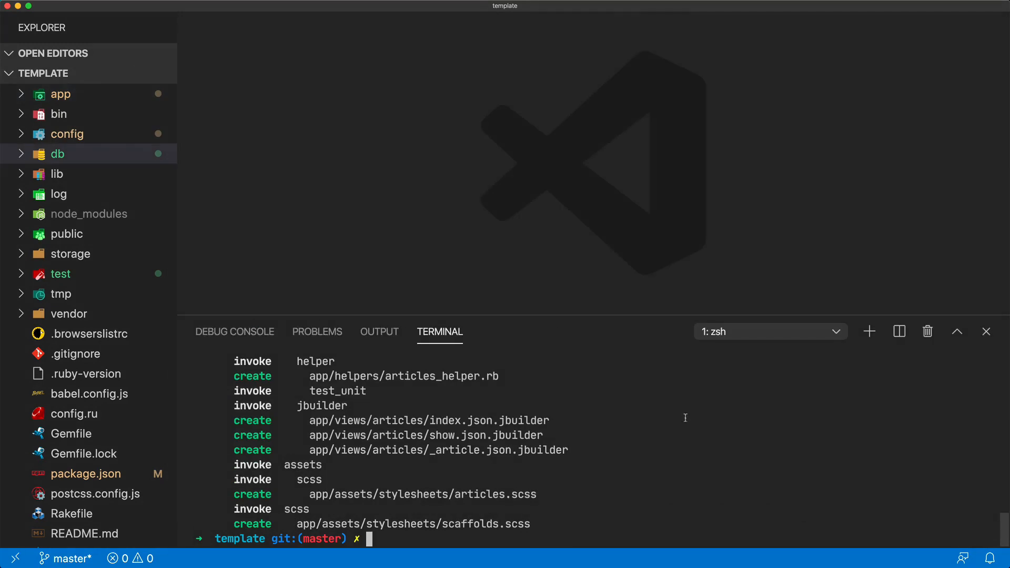
Generate a Version model with user:belongs_to and a polymorphic item reference
type("rails g model vers")
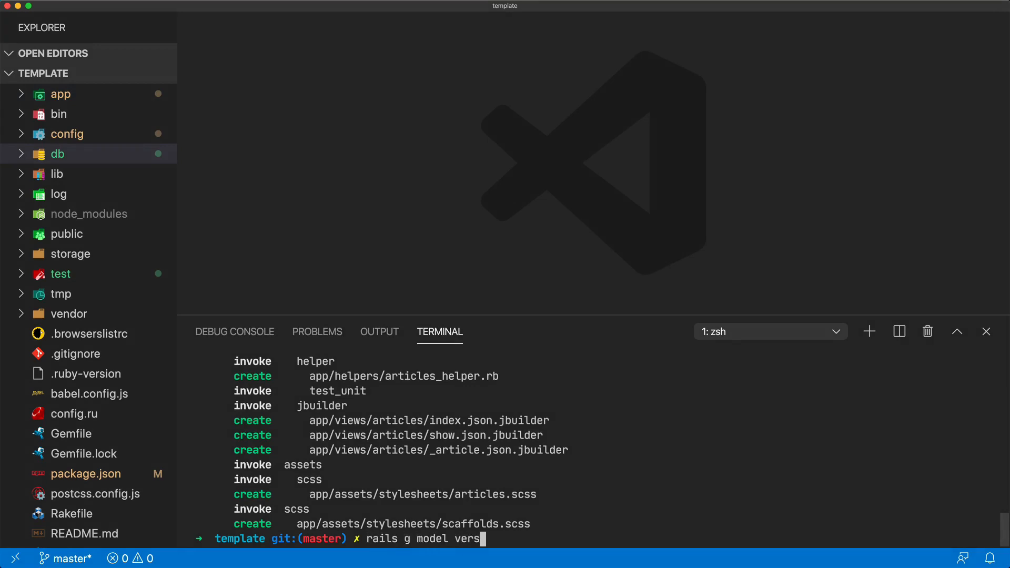
type("ion")
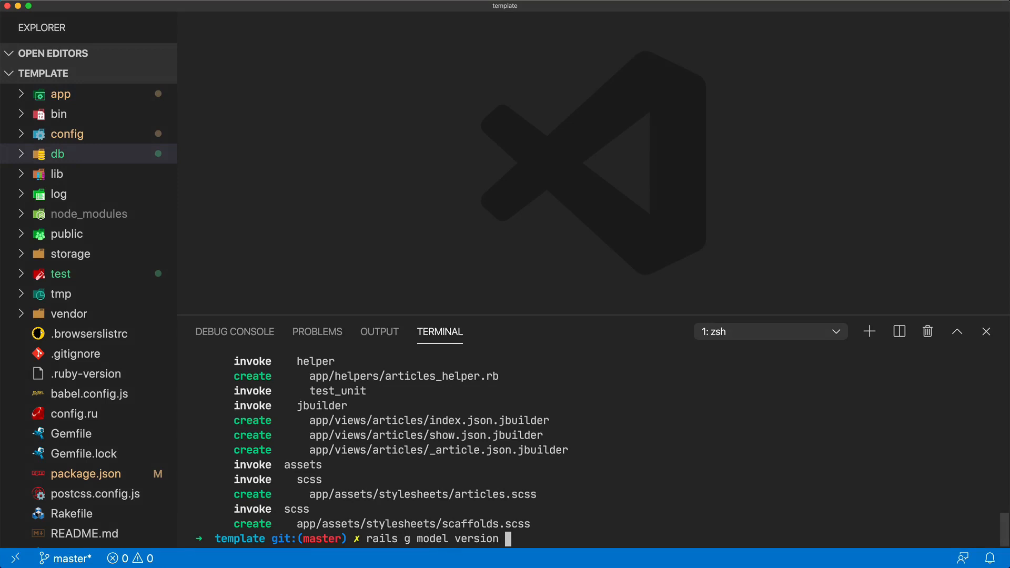
type("user")
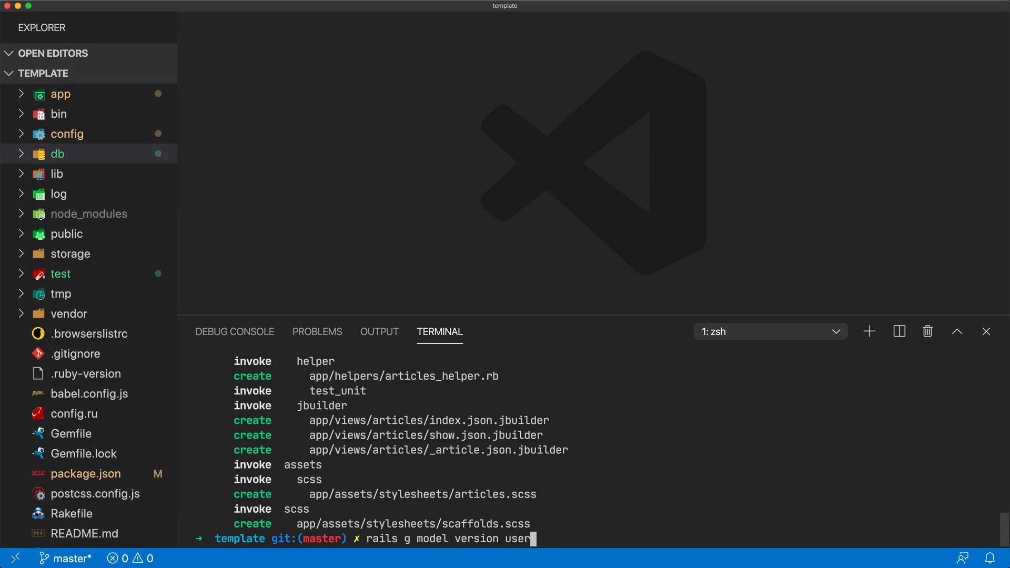
type(":belongs_to")
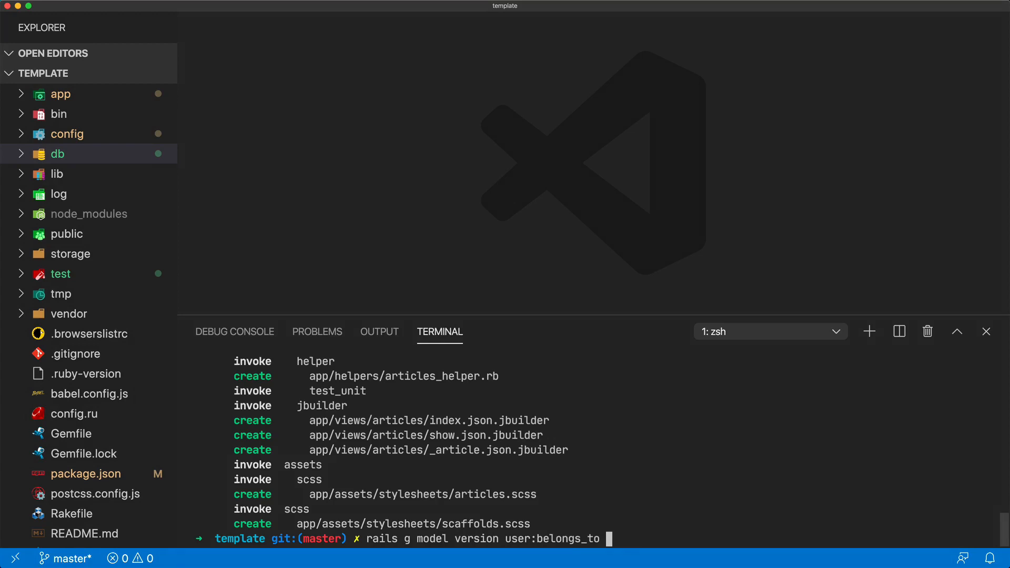
type("item")
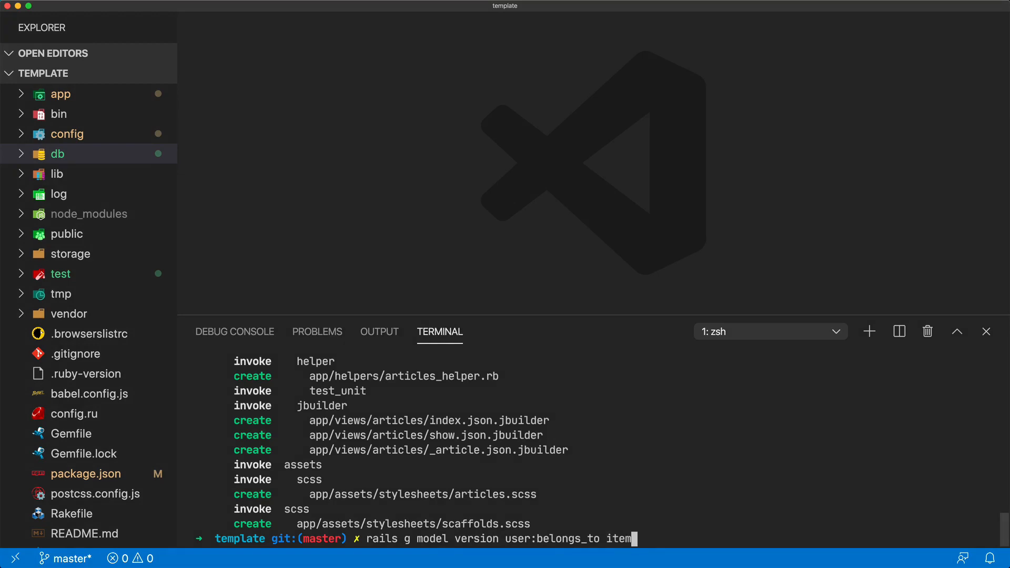
type(":references{")
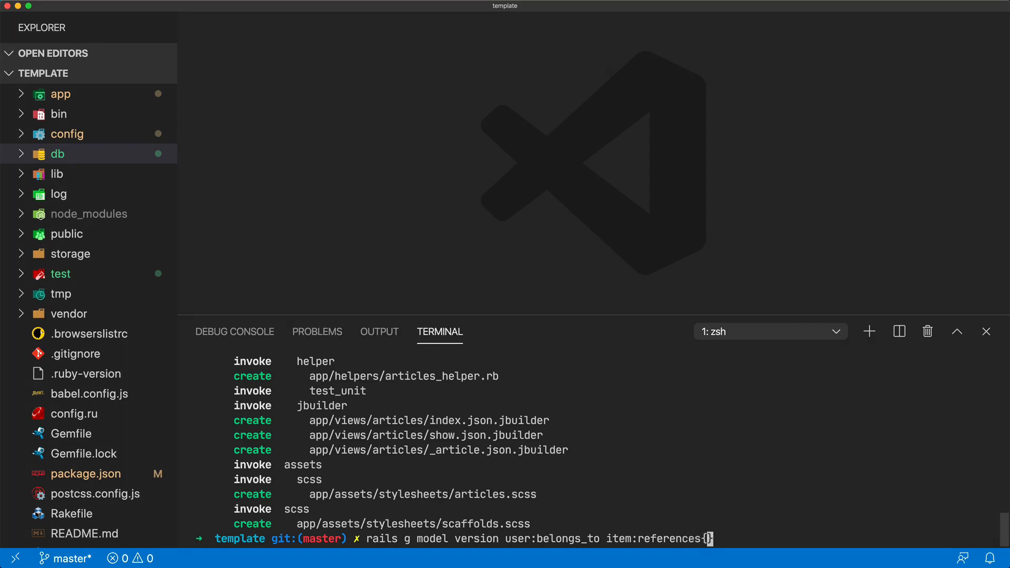
type("pol")
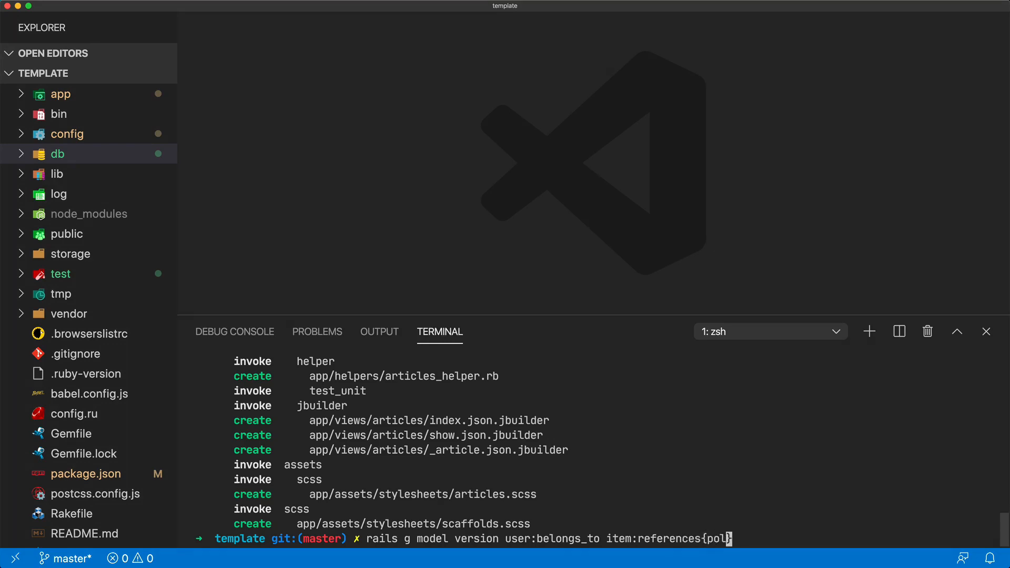
type("ymorphic}")
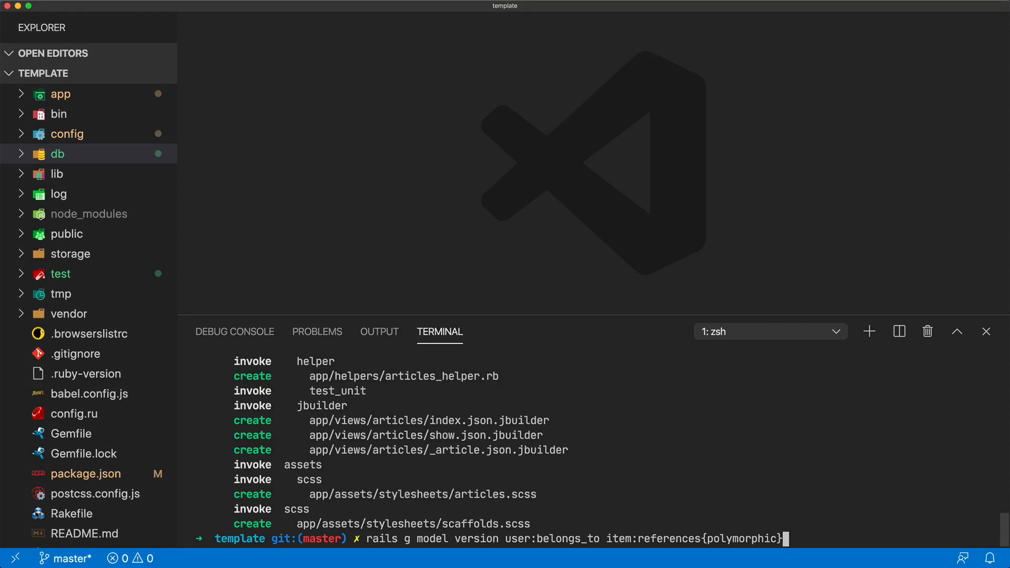
key("enter")
type("rails db:migr")
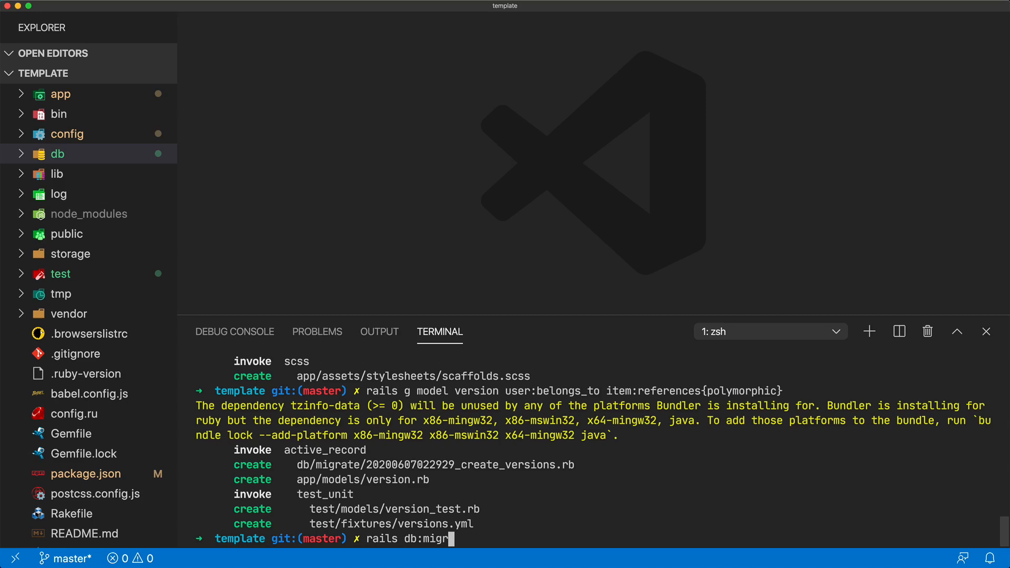
Run rails db:migrate to apply the new migrations
key("enter")
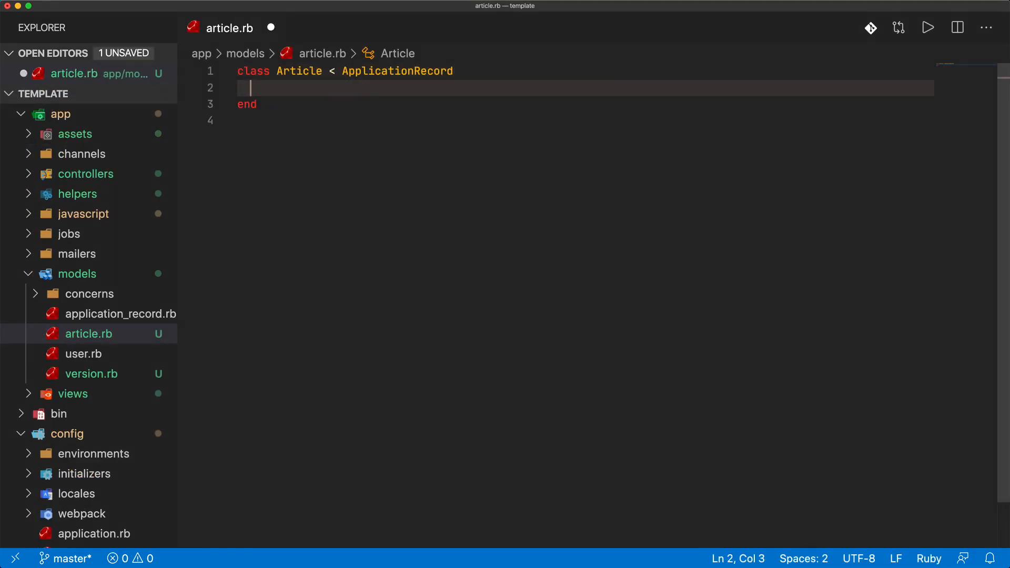
Declare has_rich_text :content in the Article model
type("has_ri")
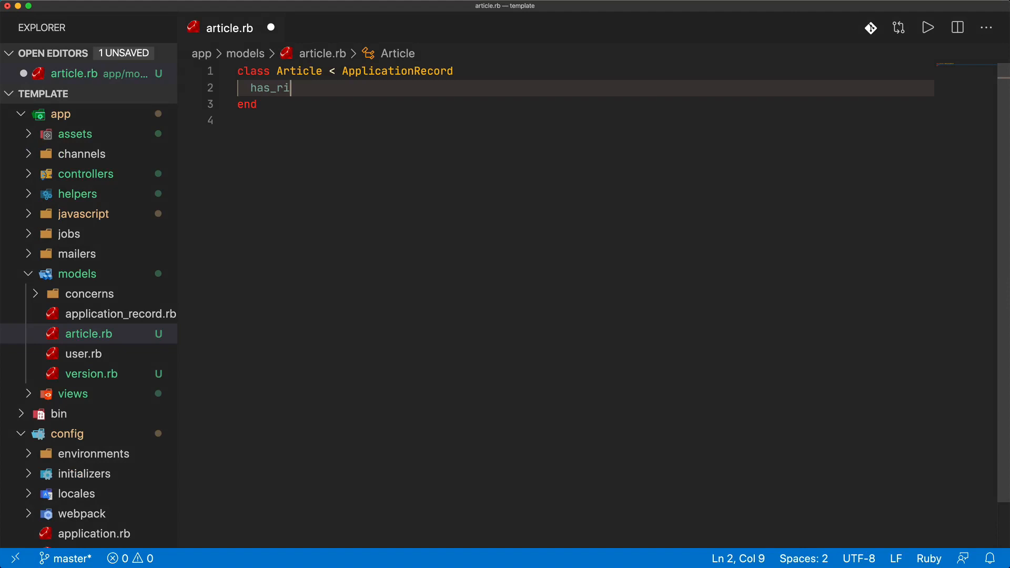
type("ch_text :content")
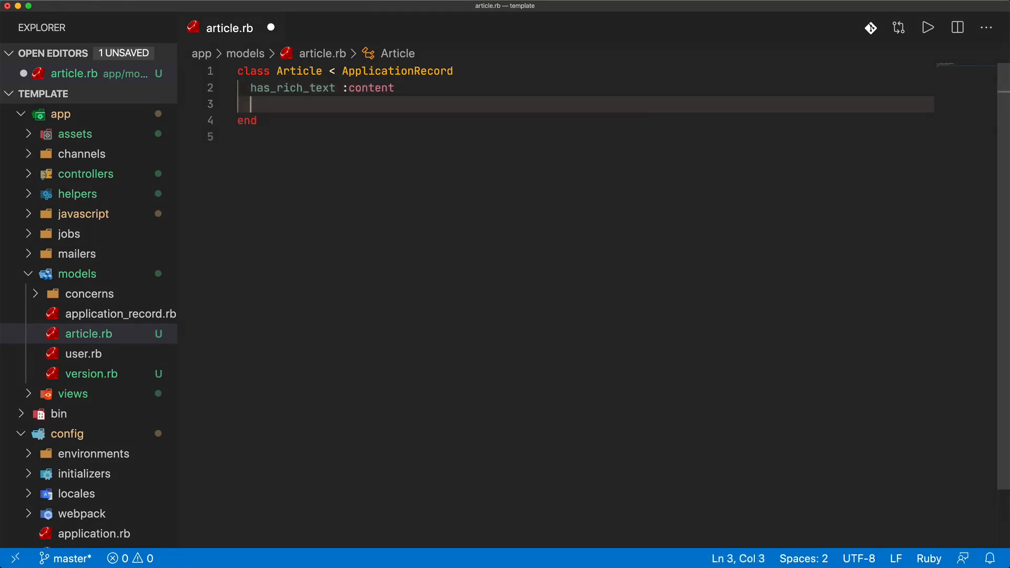
Add has_many :versions, as: :item, dependent: :destroy to the Article model
type("has")
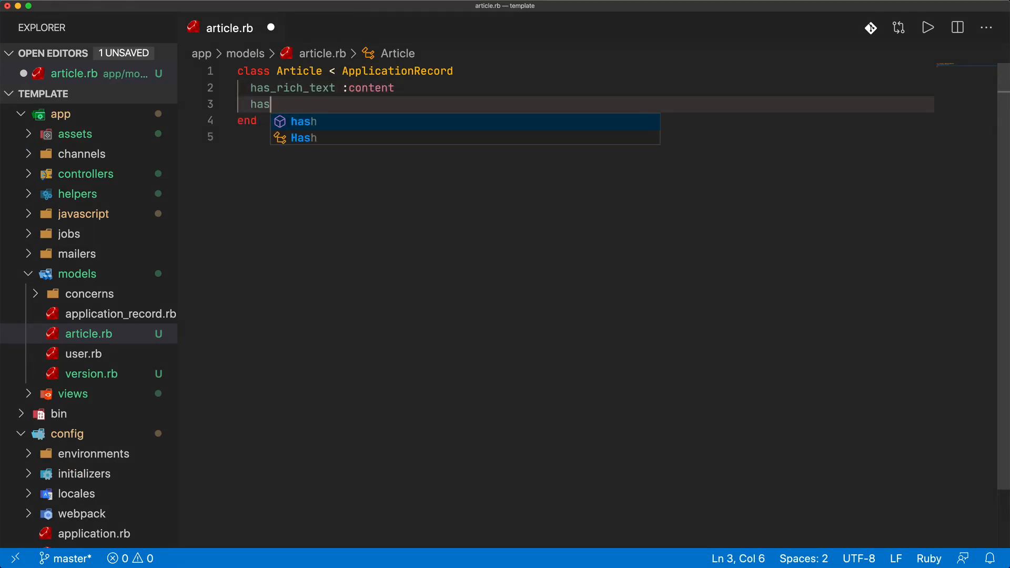
type("_ma")
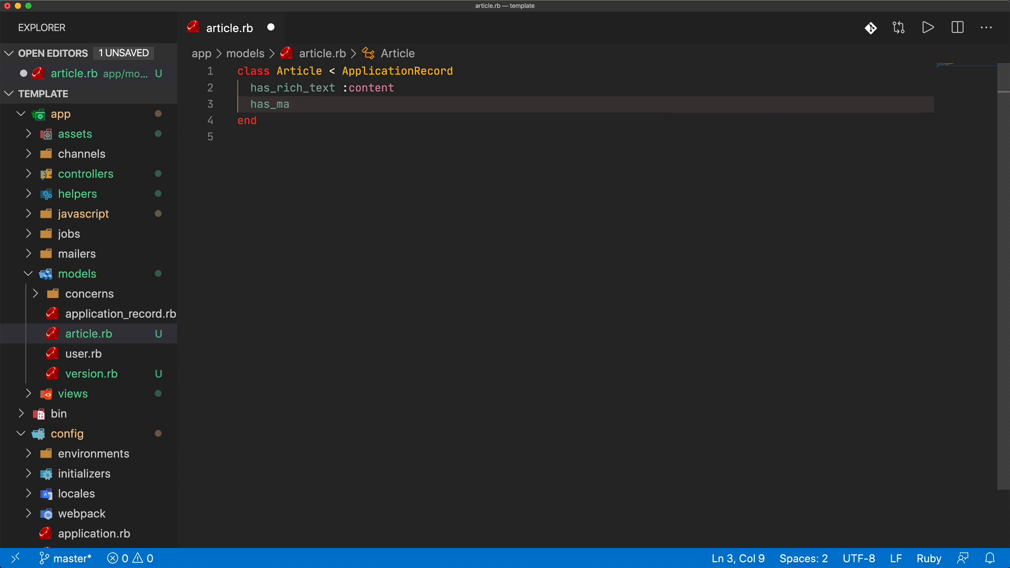
type("ny :version")
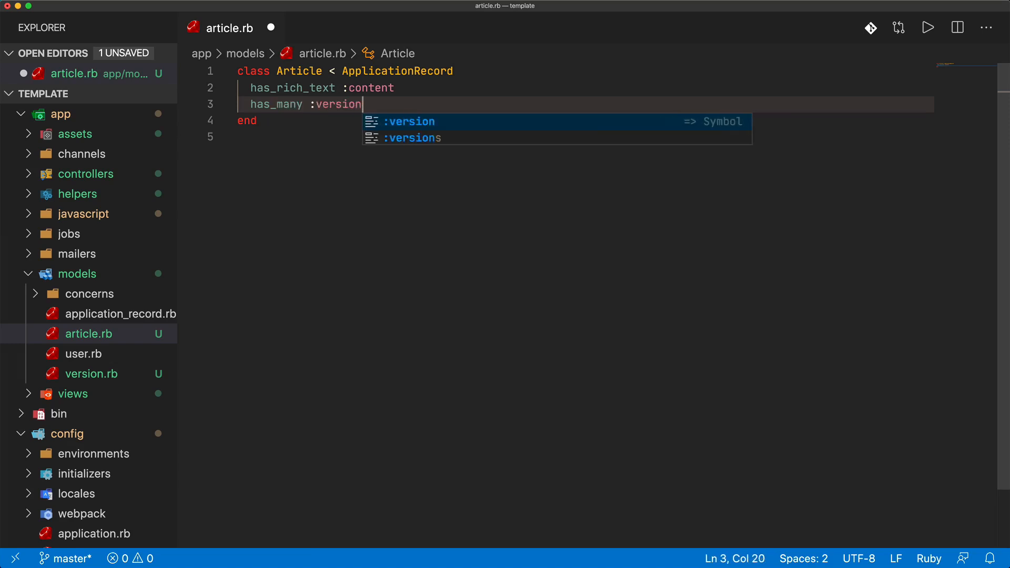
type("s, as: :")
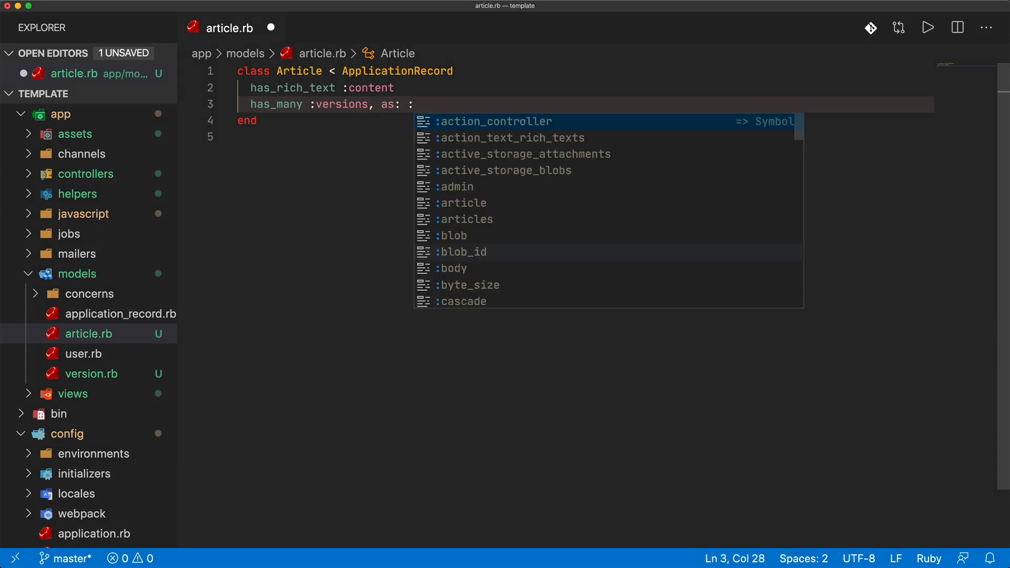
type("item, d")
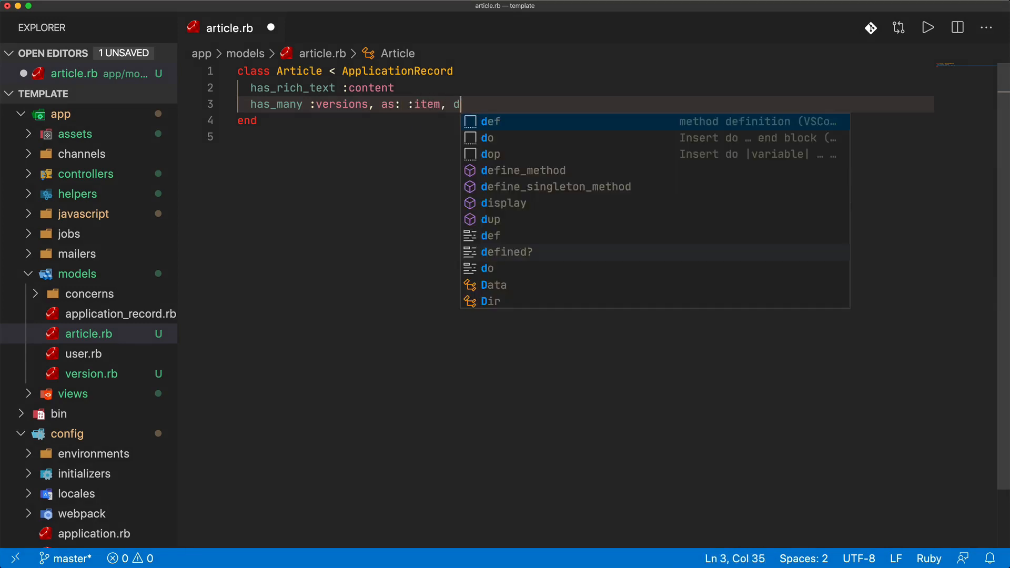
type("ependent: :destroy")
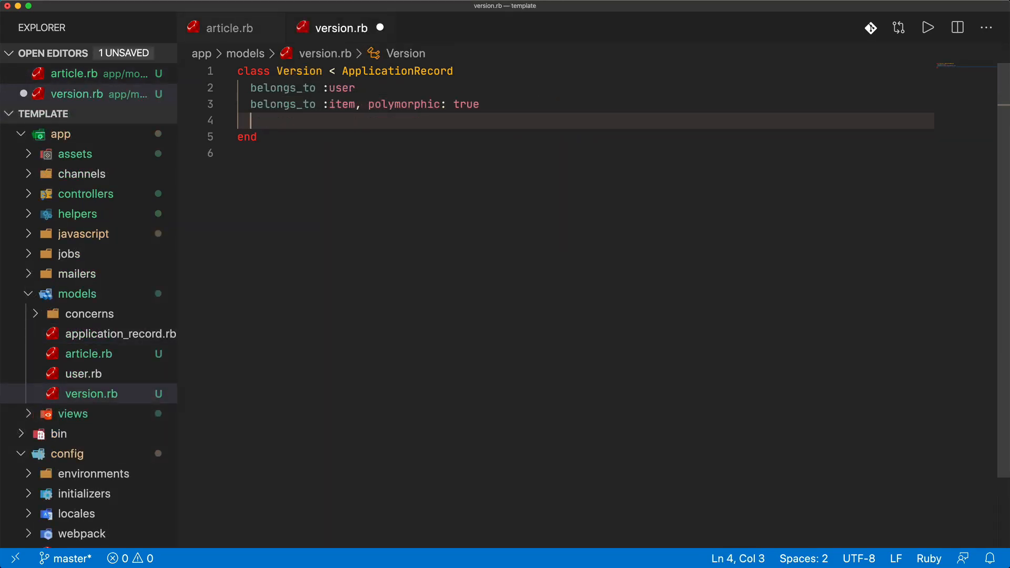
Add has_rich_text :content to the Version model and save it
type("has")
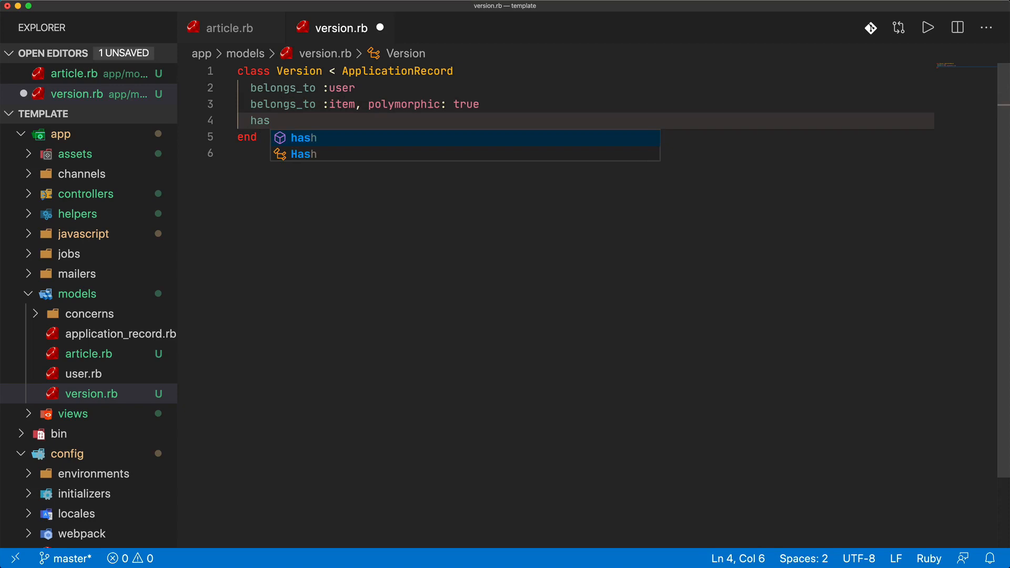
type("_rich_text")
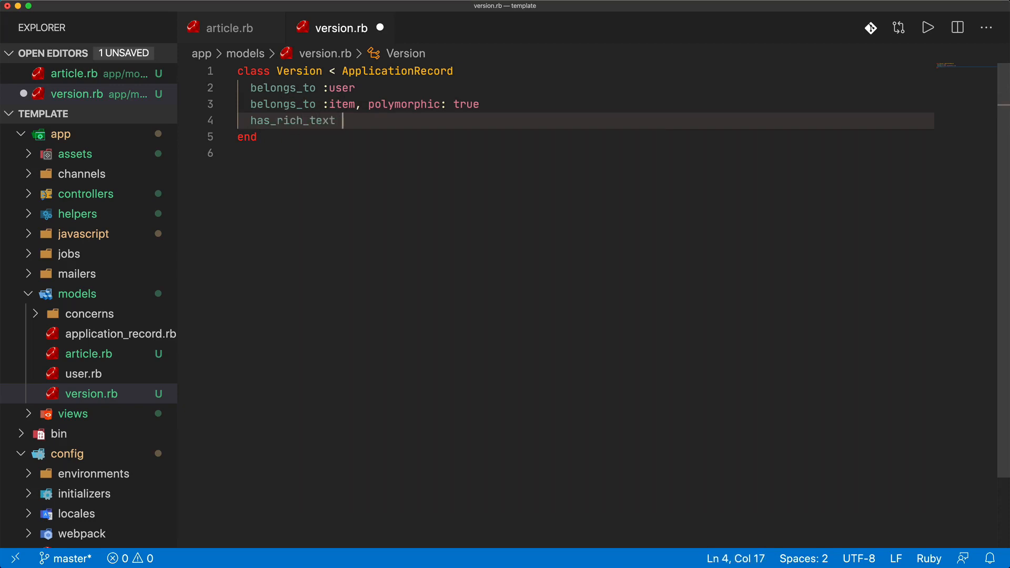
type(":conte")
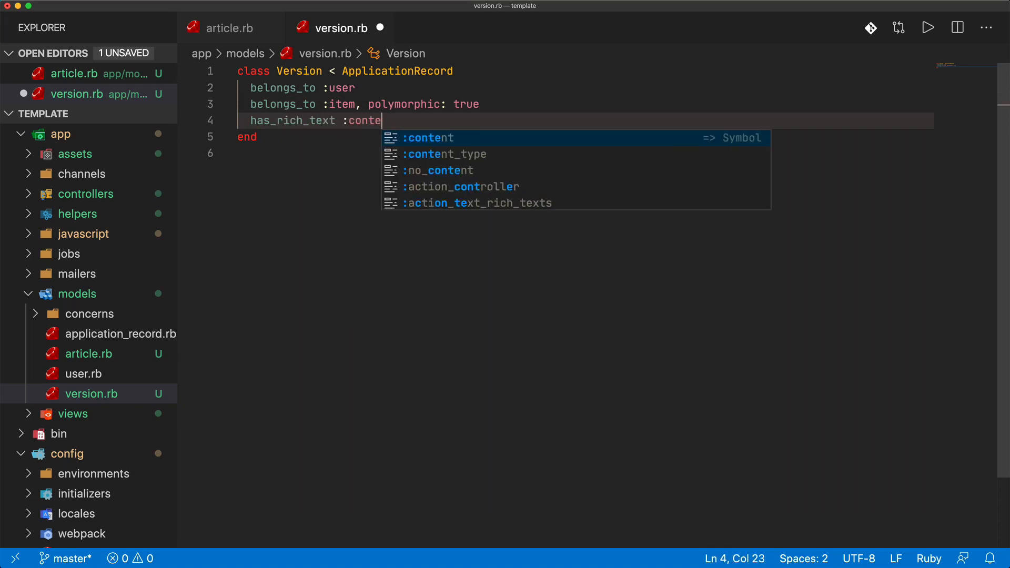
type("nt")
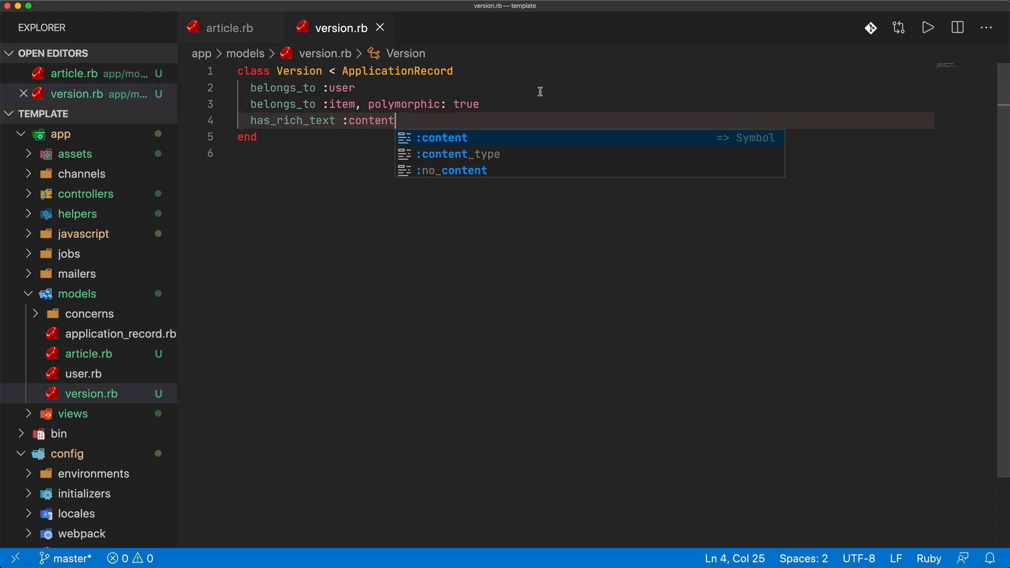
double_click(369, 119)
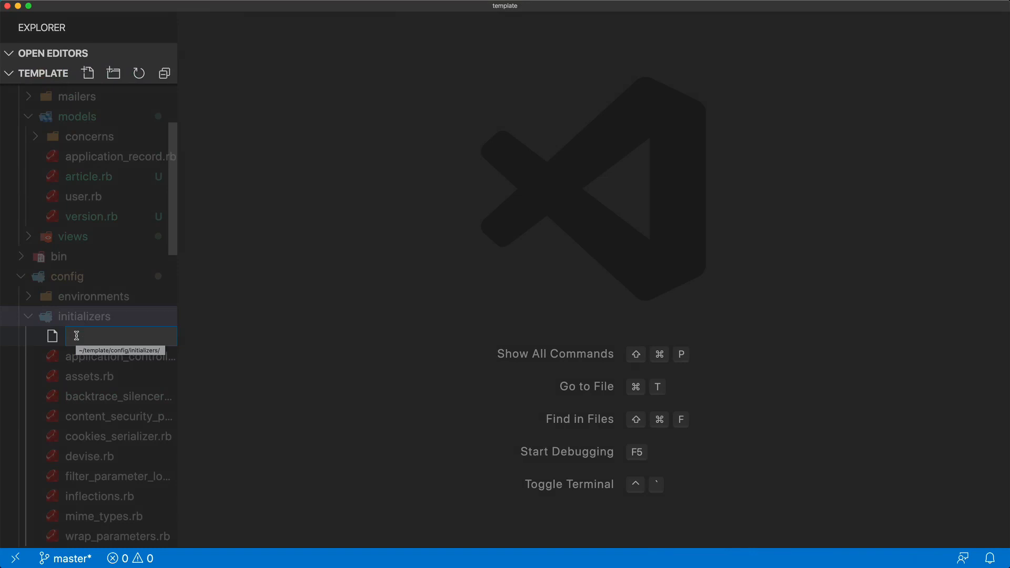
Name the new initializer file action_text_verion.rb in config/initializers
type("action_")
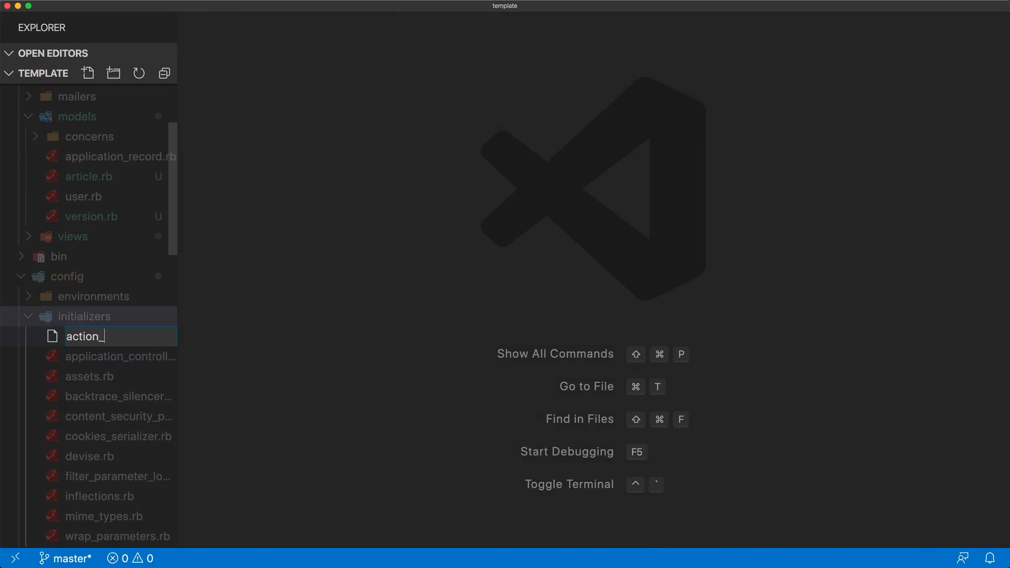
type("text_v")
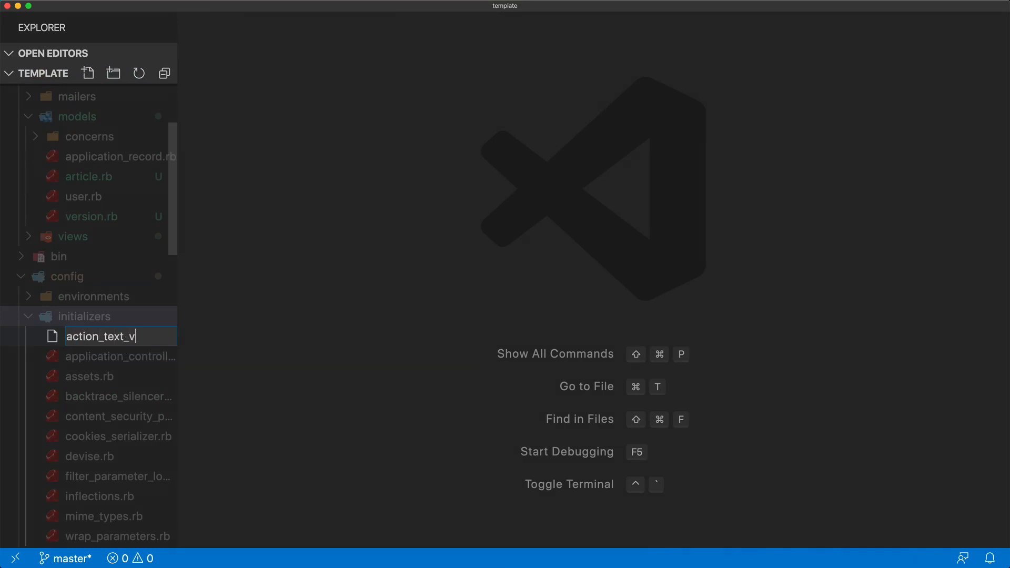
type("erion.rb")
type("A")
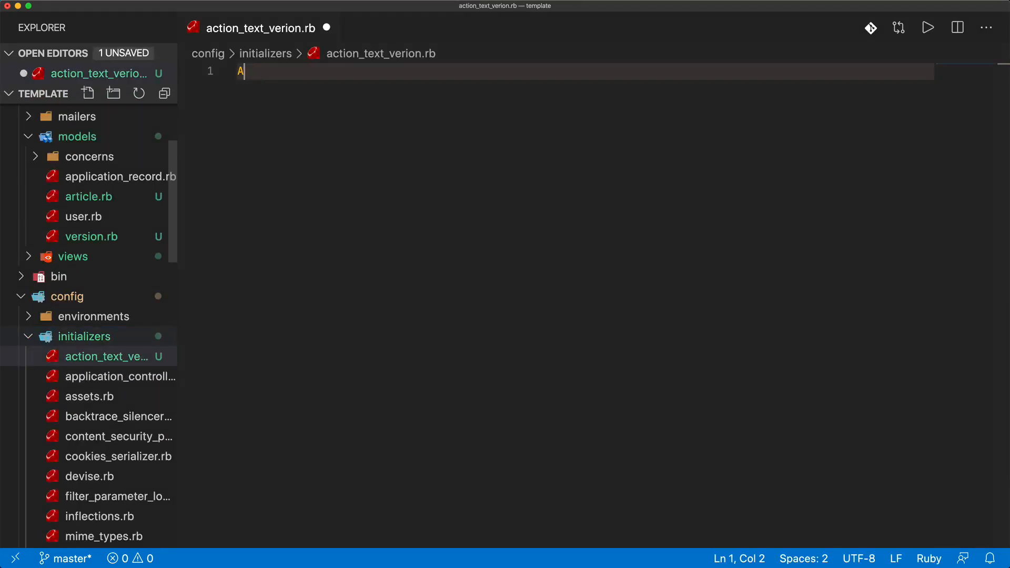
Write ActiveSupport.on_load(:action_text_rich_text) with ActionText::RichText.class_eval
type("ctiveSup")
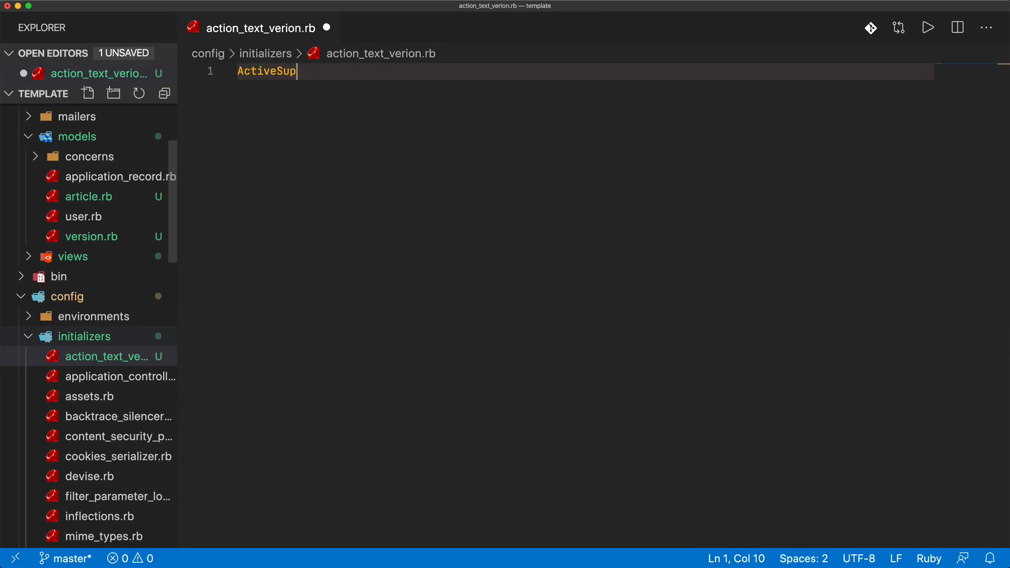
type("port.on_load(:action_text_rich_text) do")
type("ActionText::R")
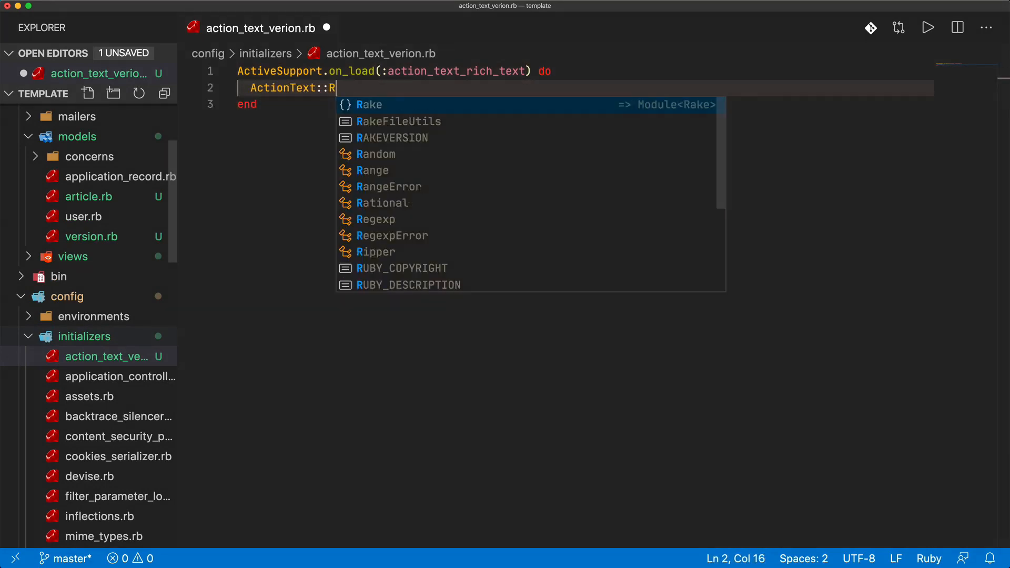
type("ichText.class_eval do")
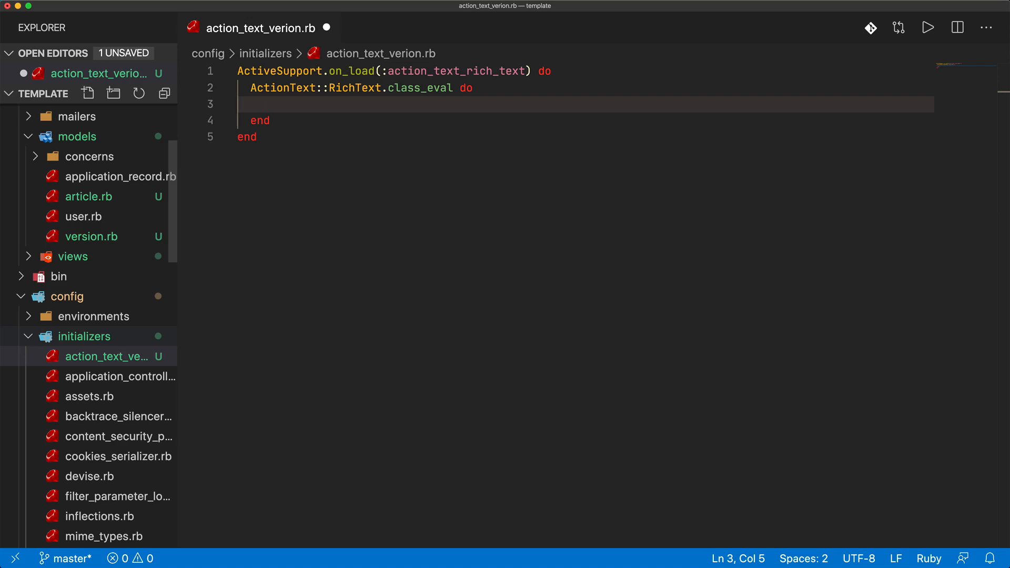
Add before_save :record_change and a private section for the record_change method
type("before_")
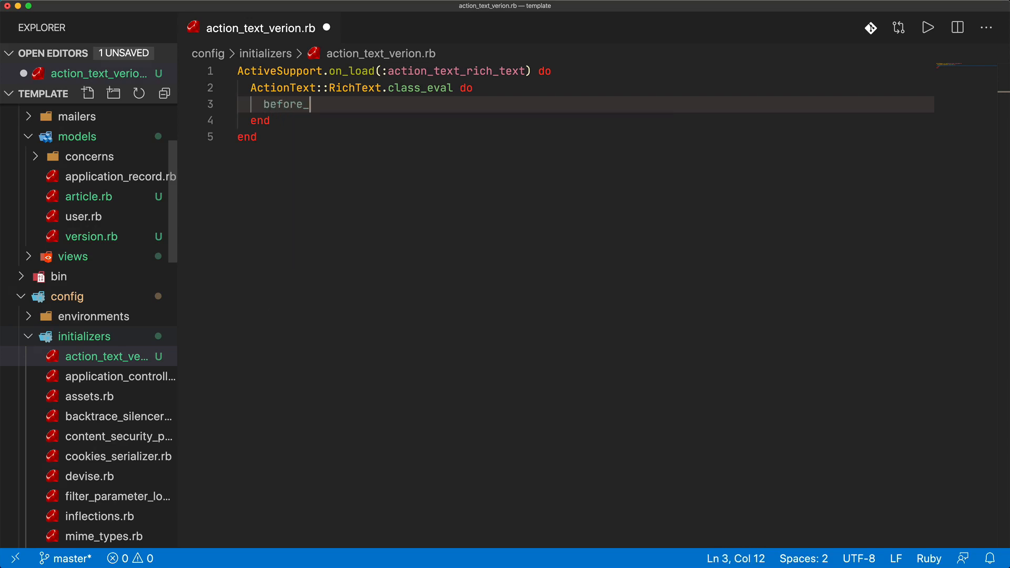
type("save :record_change")
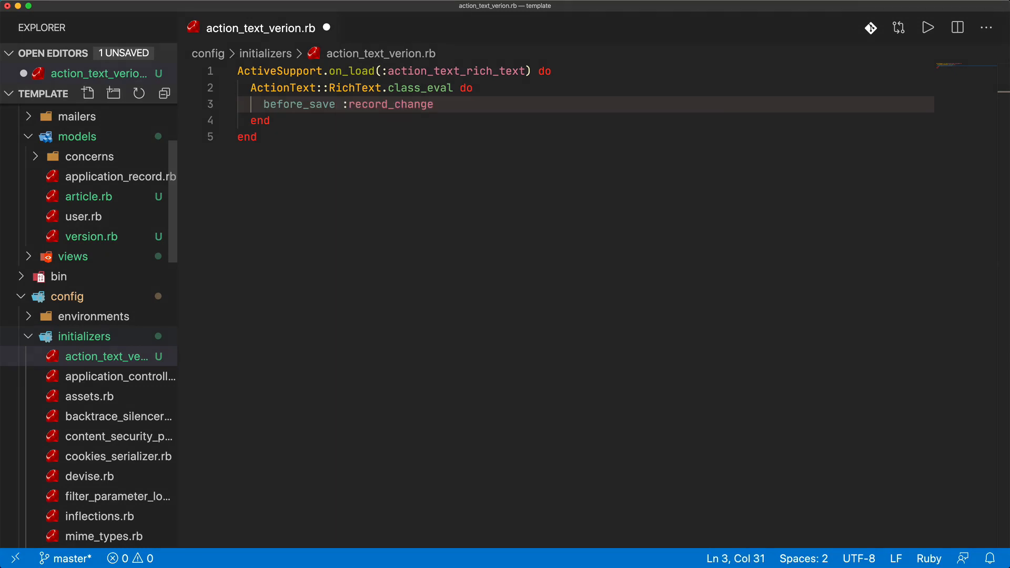
type("private")
type("def record_change")
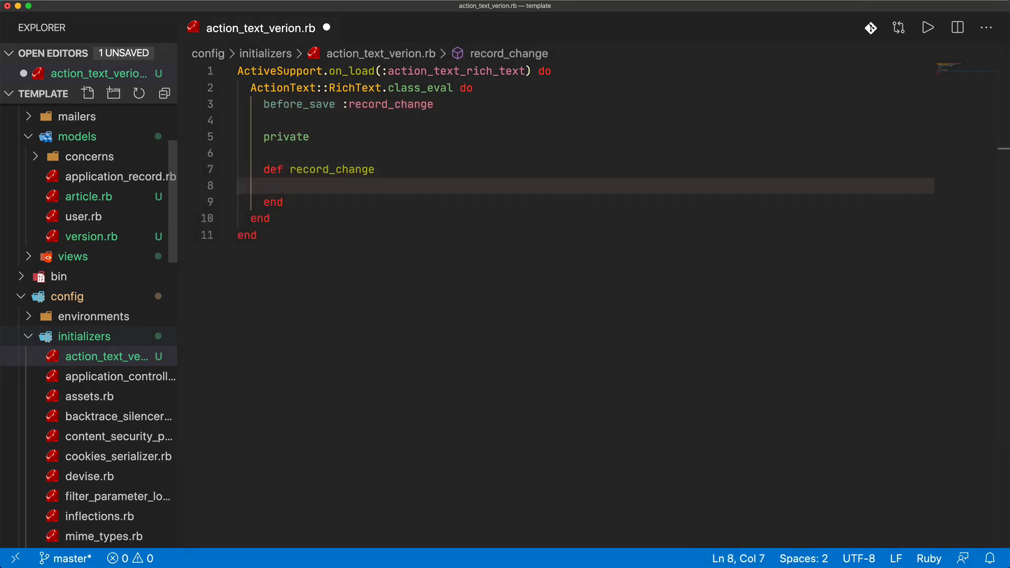
Make record_change return unless self.body_changed?
type("return unles")
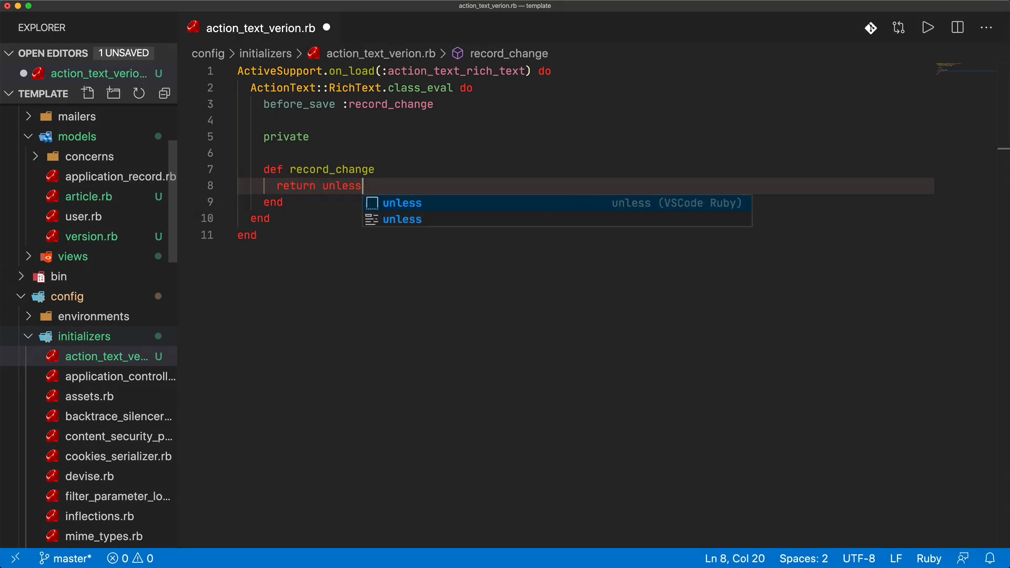
type("self.bod")
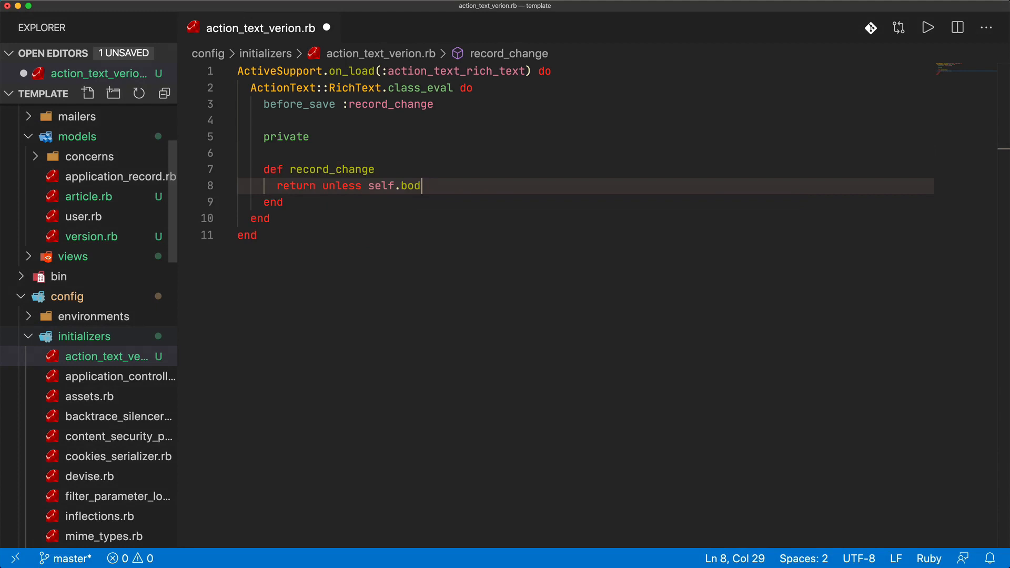
type("y_changed?")
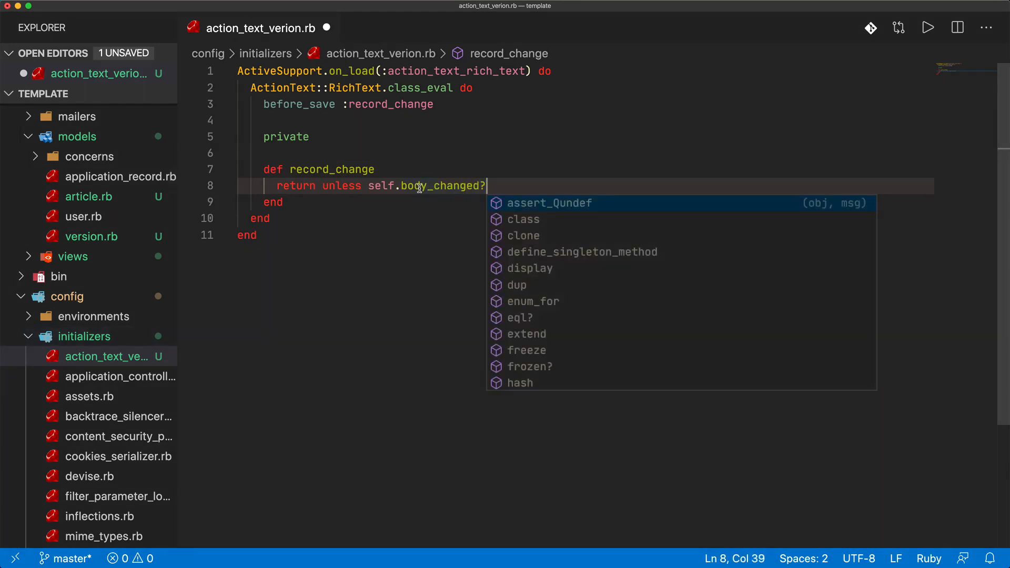
mouse_move(400, 156)
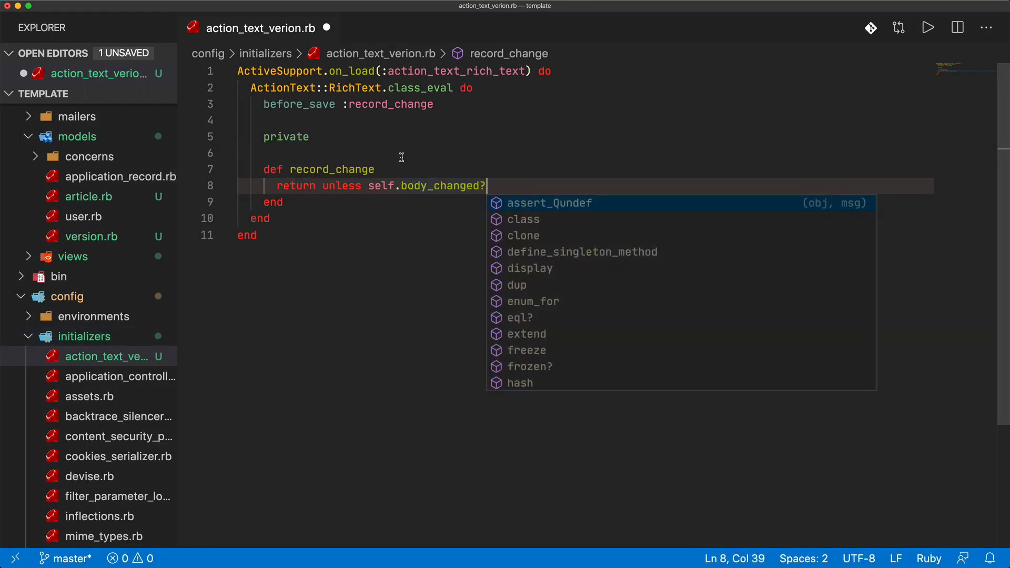
mouse_move(374, 96)
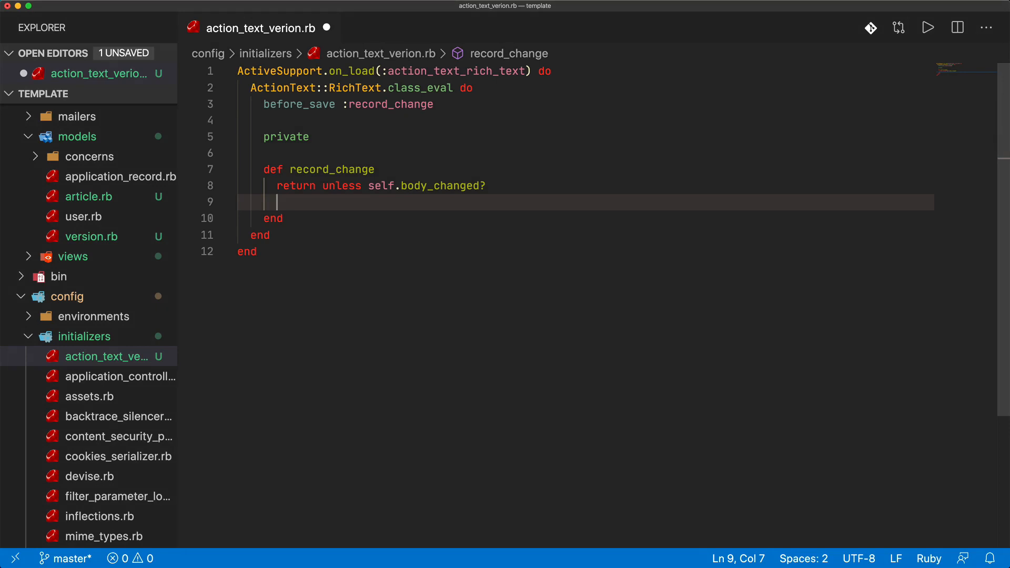
Return if name is 'content' and record_type is 'Version', then begin the Version.create call
type("return")
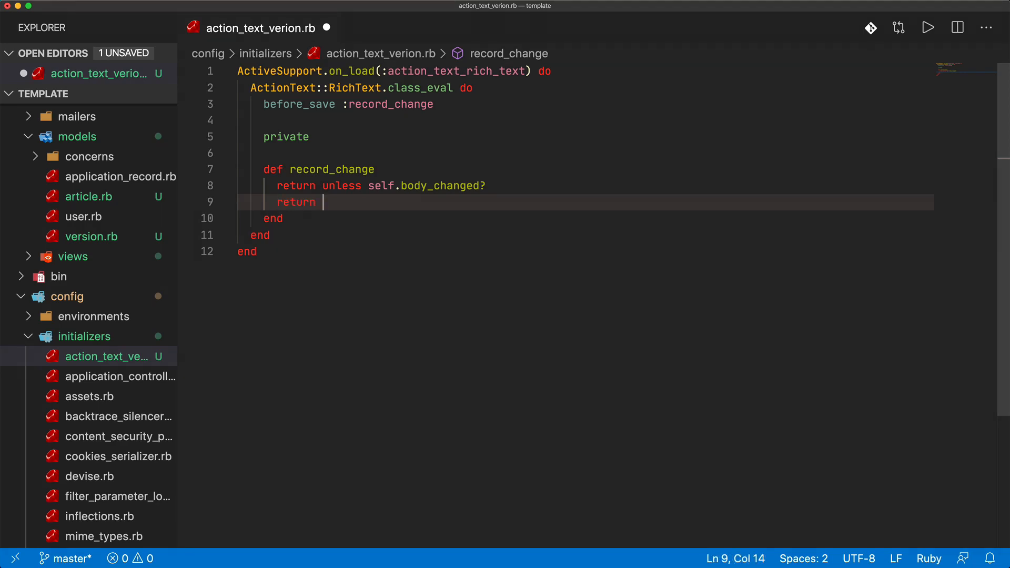
type("if name == '")
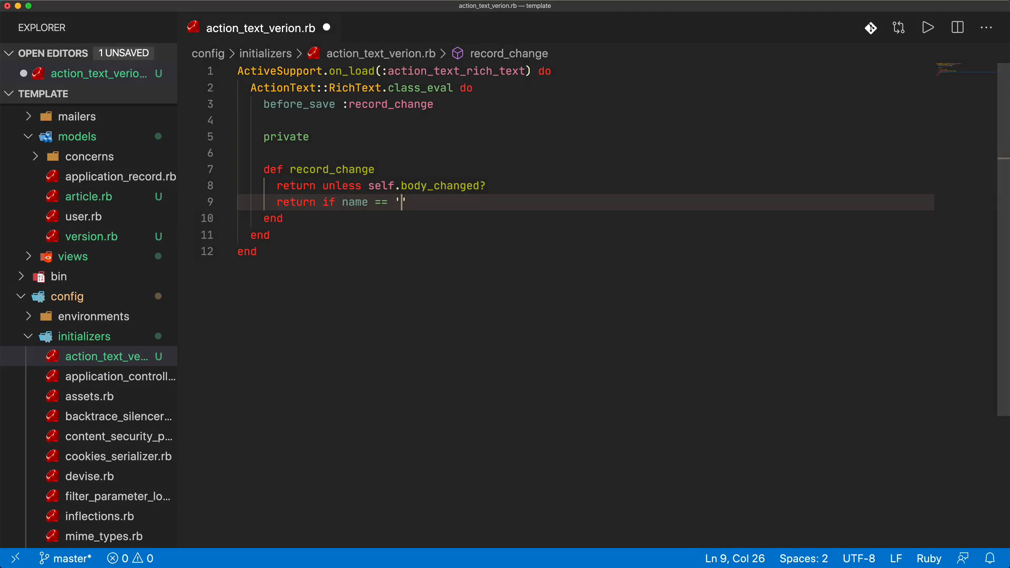
type("content' && record")
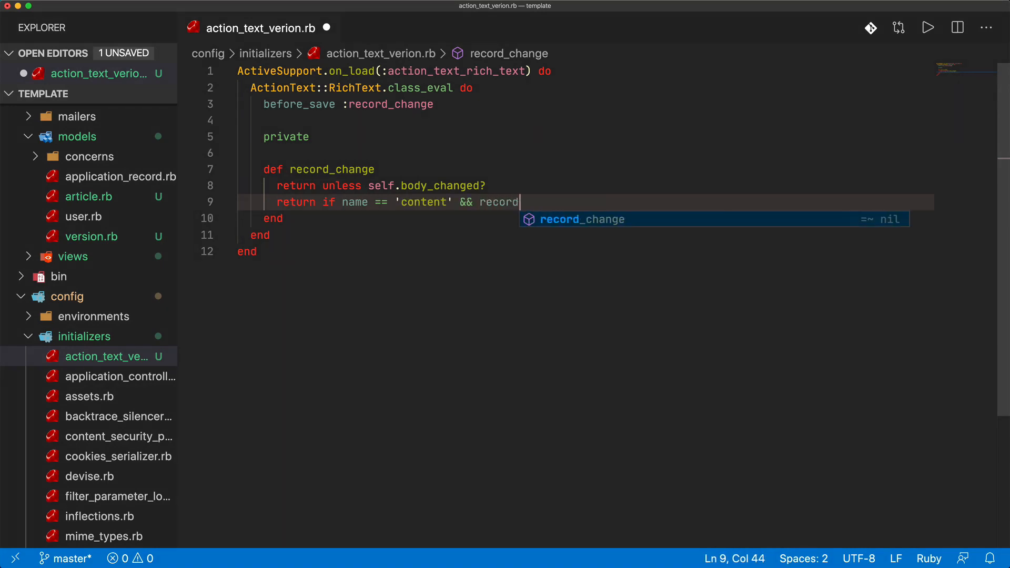
type("_type == 'Version'")
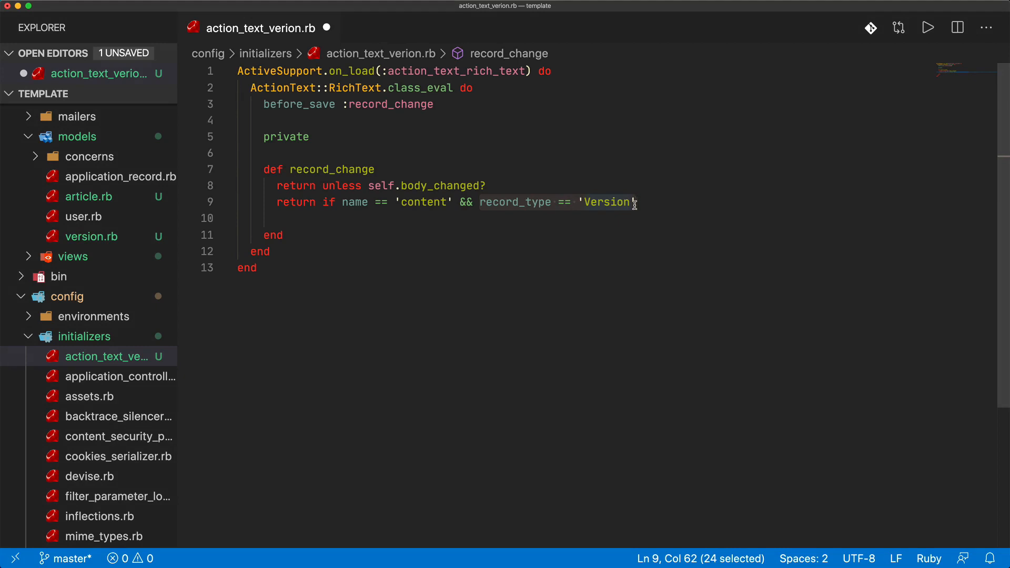
type("Version.create(item:")
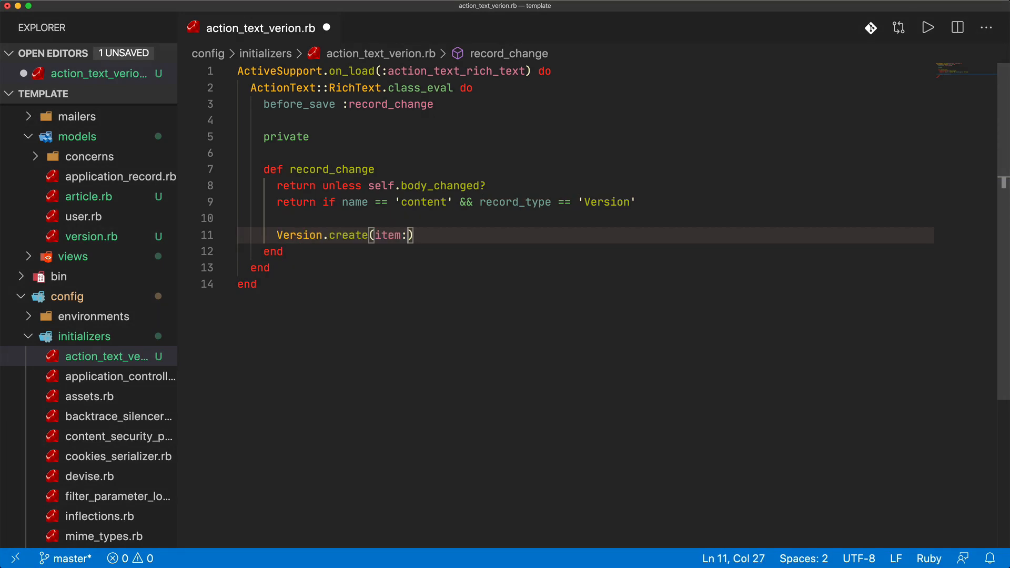
Write Version.create(item: record, content: self.body_was, user: CurrentScope.user) below the guard clauses
type("record")
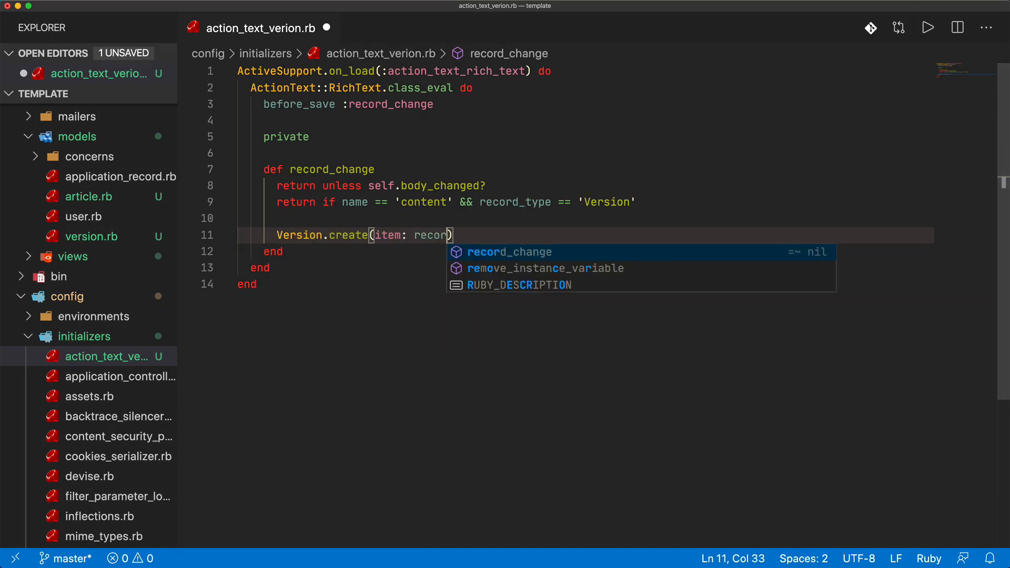
type(", content: self.")
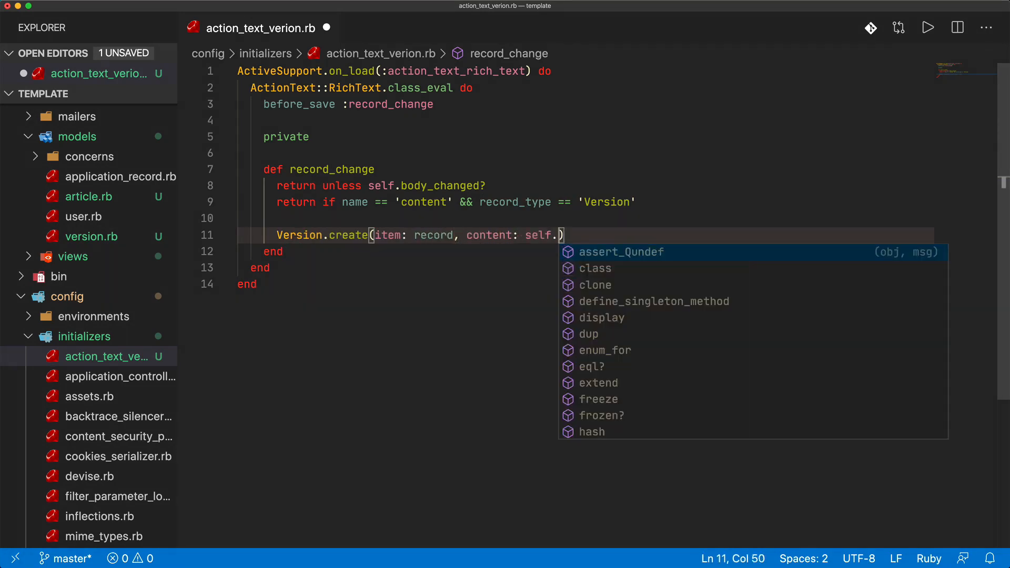
type("body")
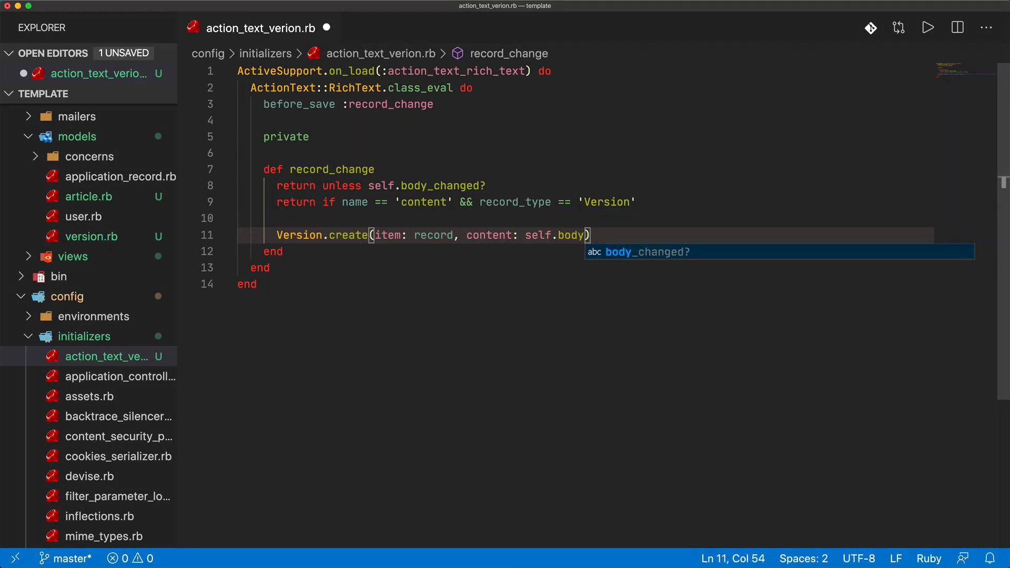
type("_was, user:")
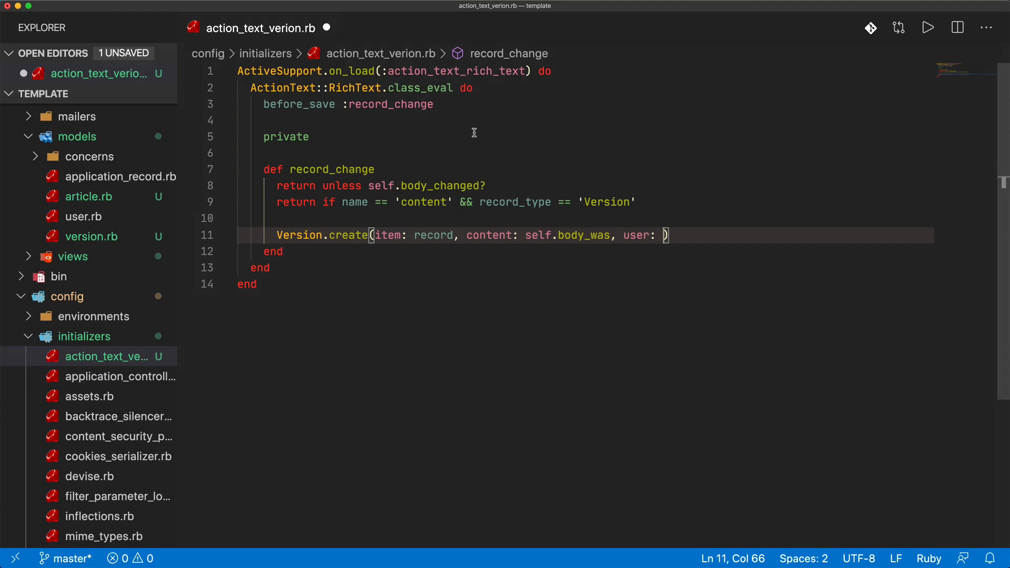
type("Curre")
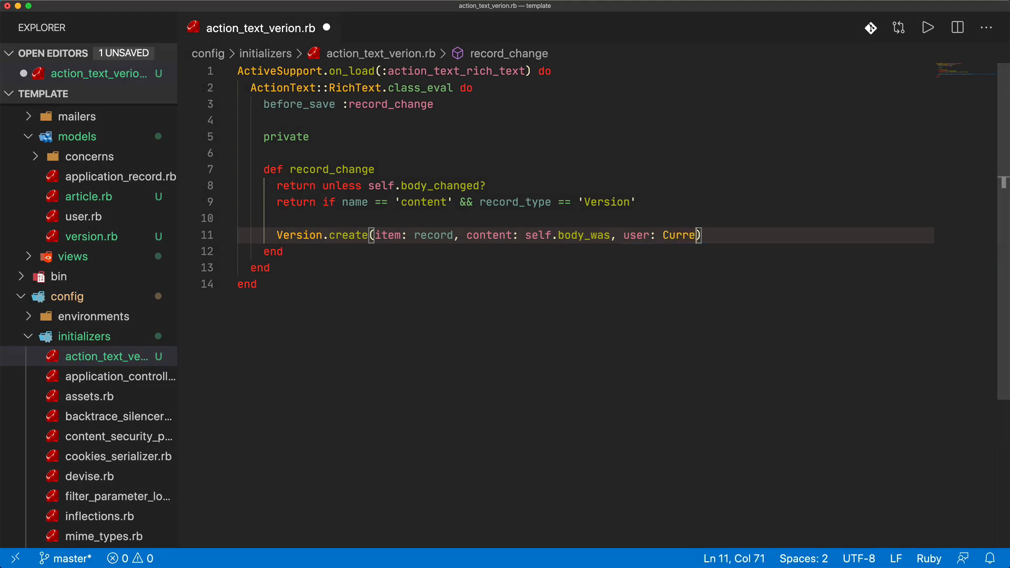
type("ntScope")
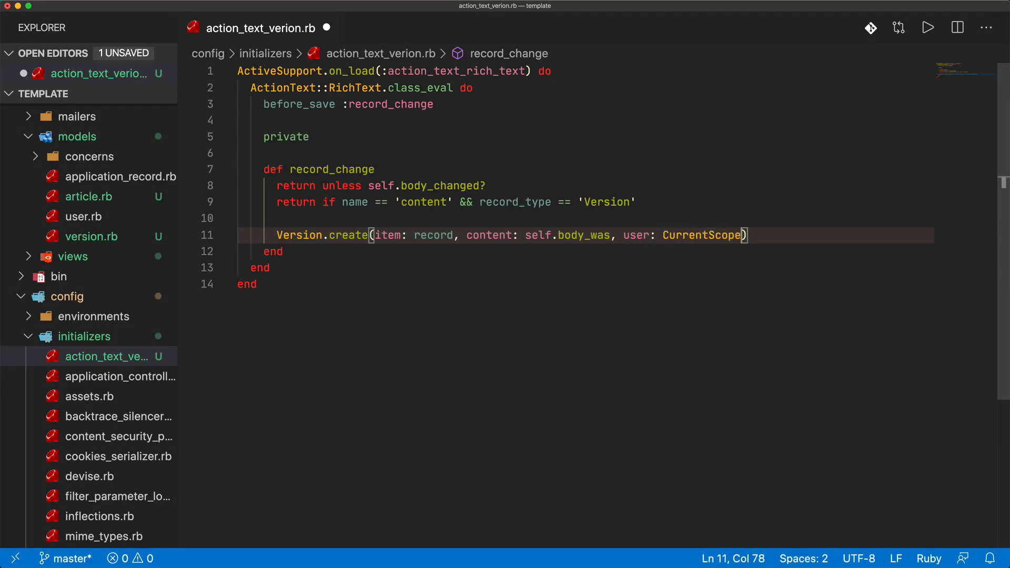
type(".user")
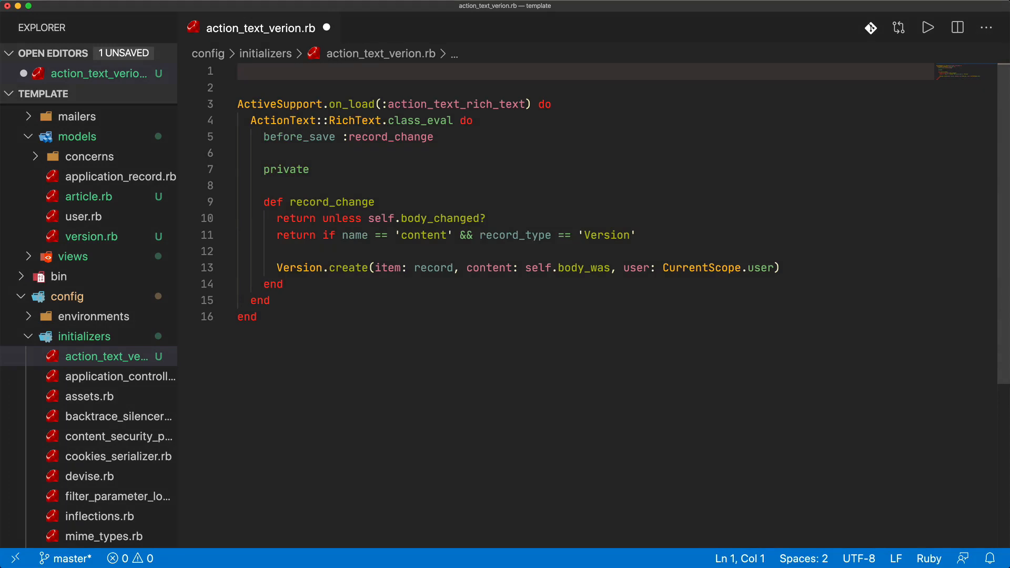
Add module CurrentScope with mattr_accessor :user at line 1, then move to application_controller.rb
type("module CurrentScope")
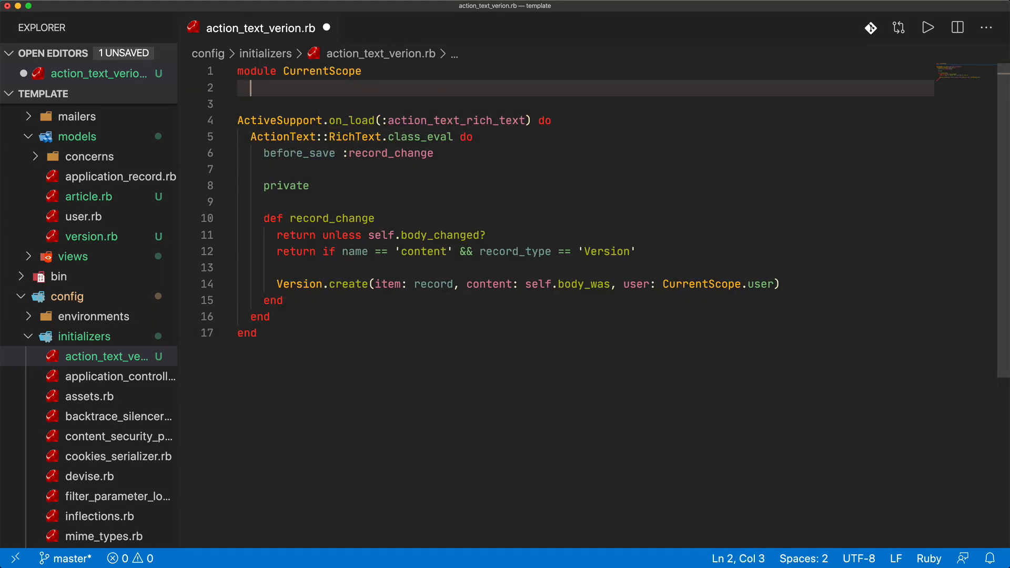
type("mattr_accessor :user")
left_click(585, 104)
type("end")
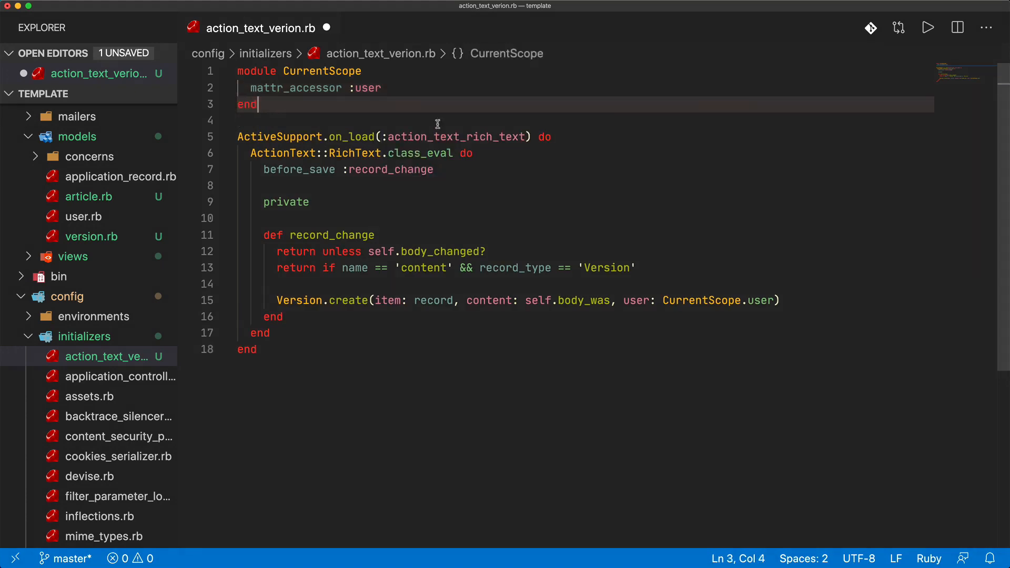
double_click(702, 300)
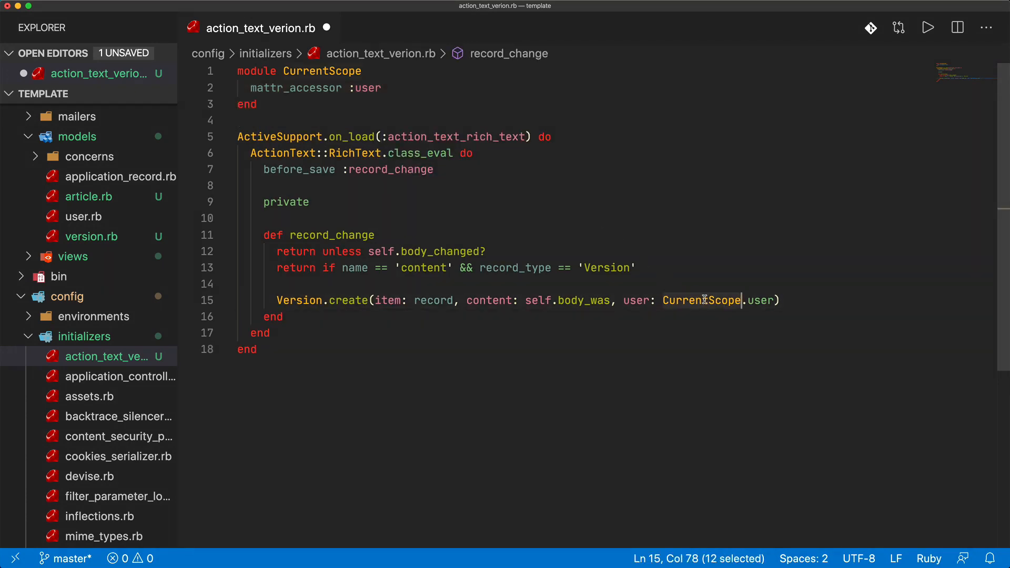
left_click(121, 234)
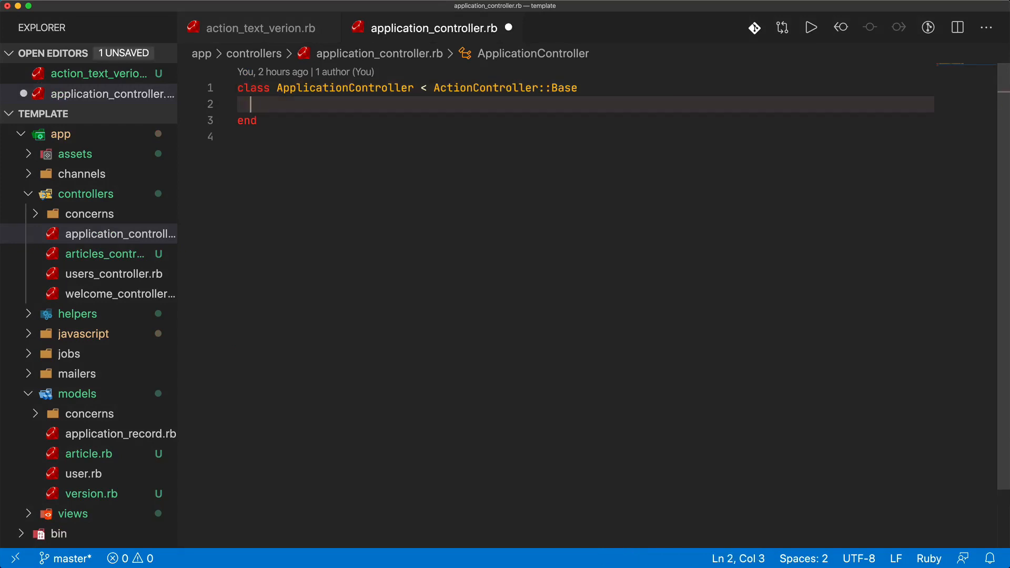
Declare around_action :user_for_version in ApplicationController
type("arou")
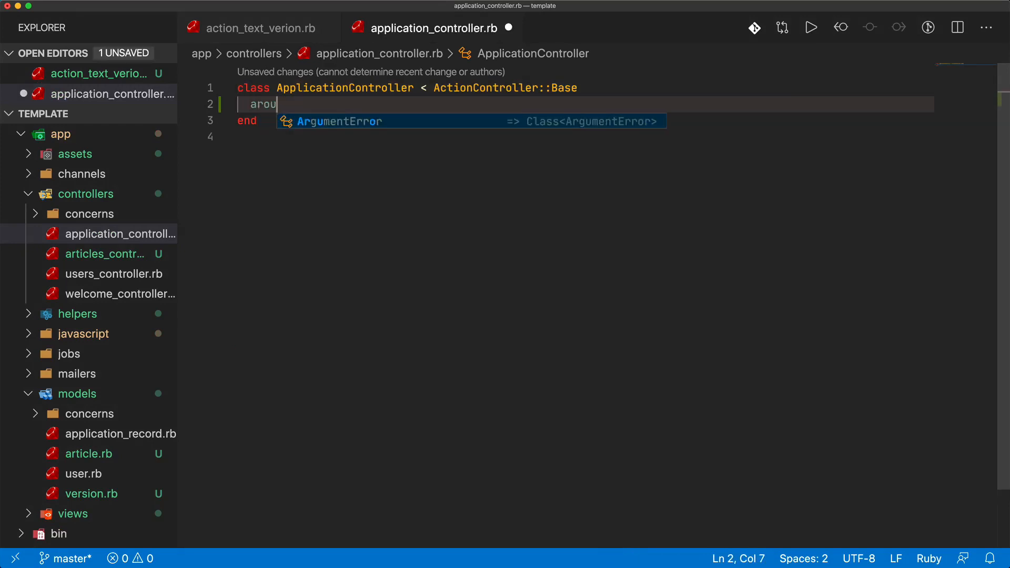
type("nd_action :user")
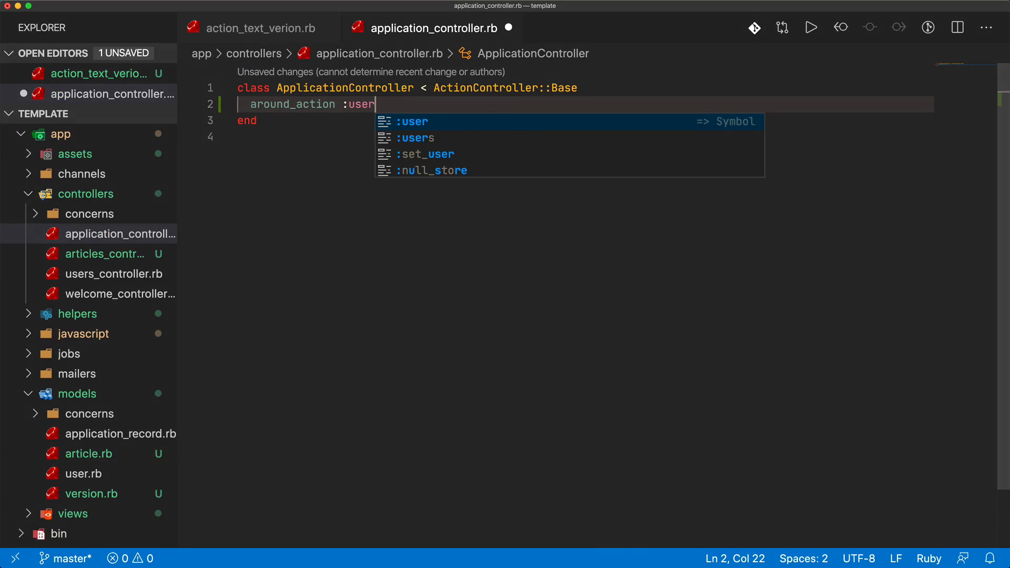
type("_for_version")
type("C")
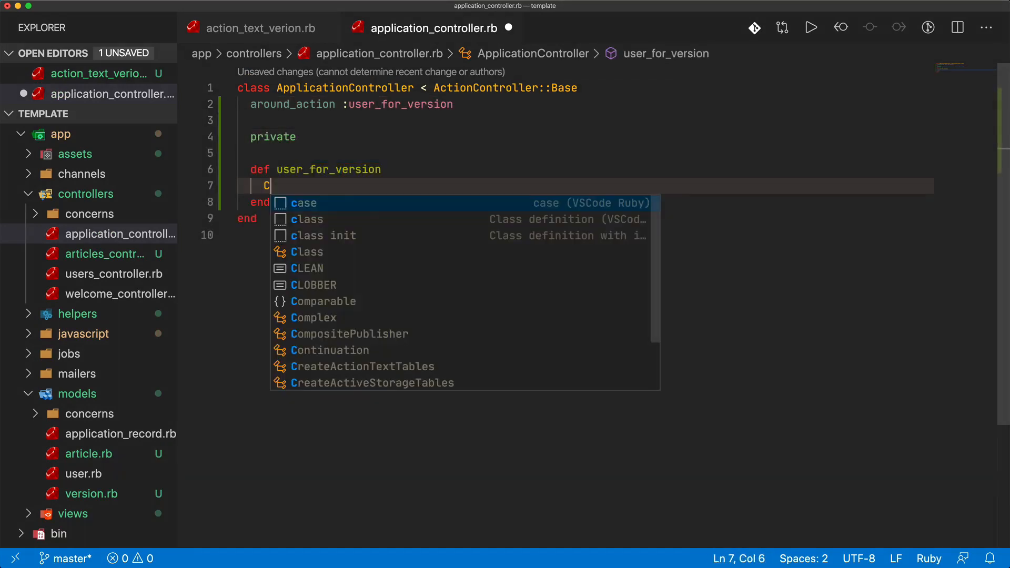
Define private user_for_version setting CurrentScope.user to current_user if user_signed_in?, then yielding
type("urrentScope.user = current")
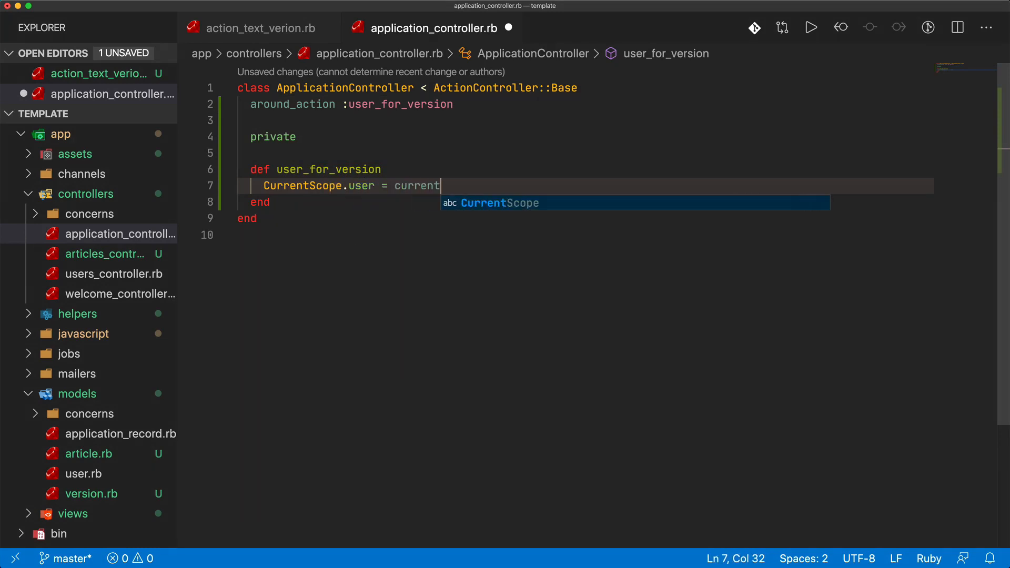
type("_user")
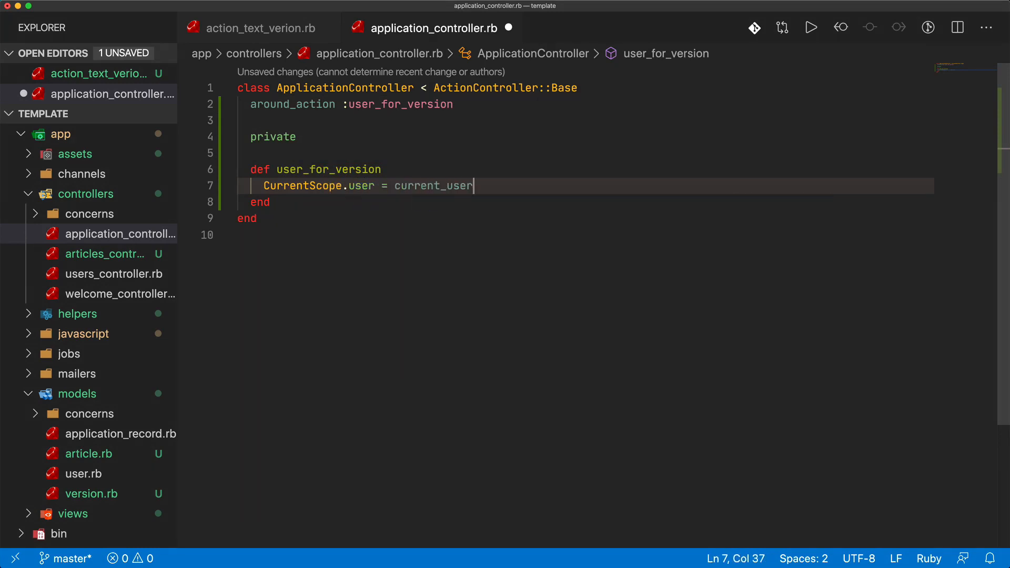
type("if")
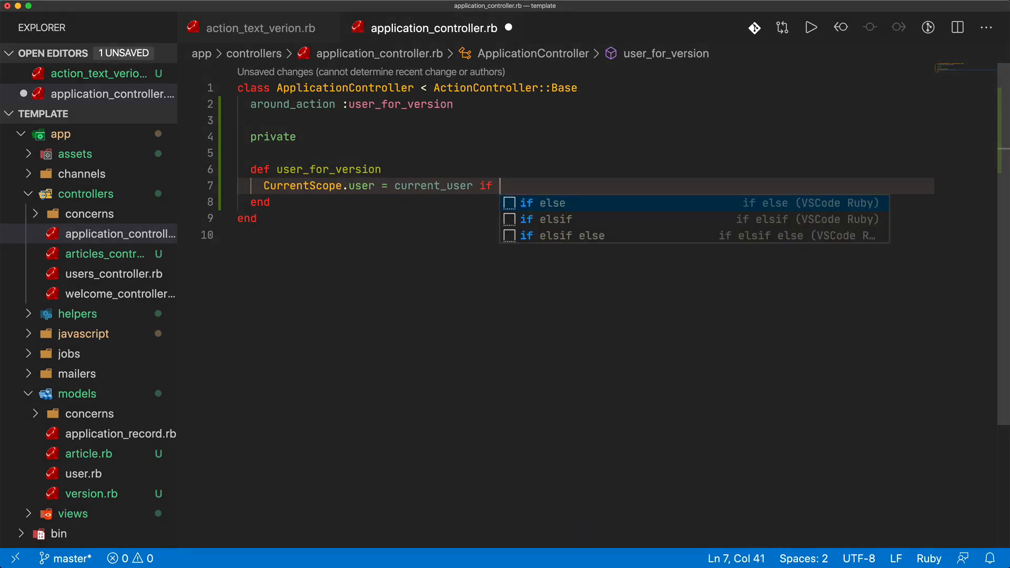
type("user_")
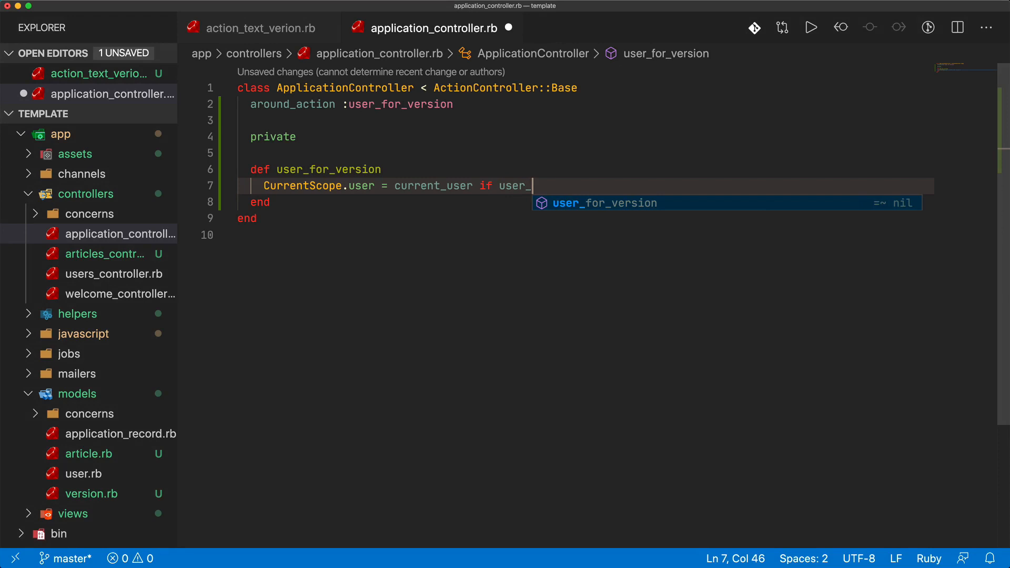
type("signed_in?")
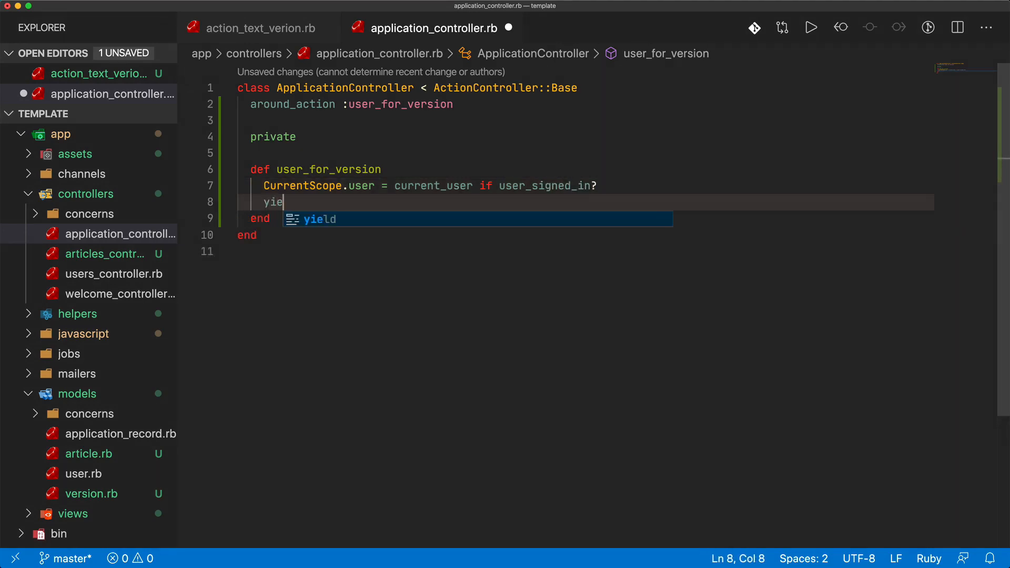
type("ld")
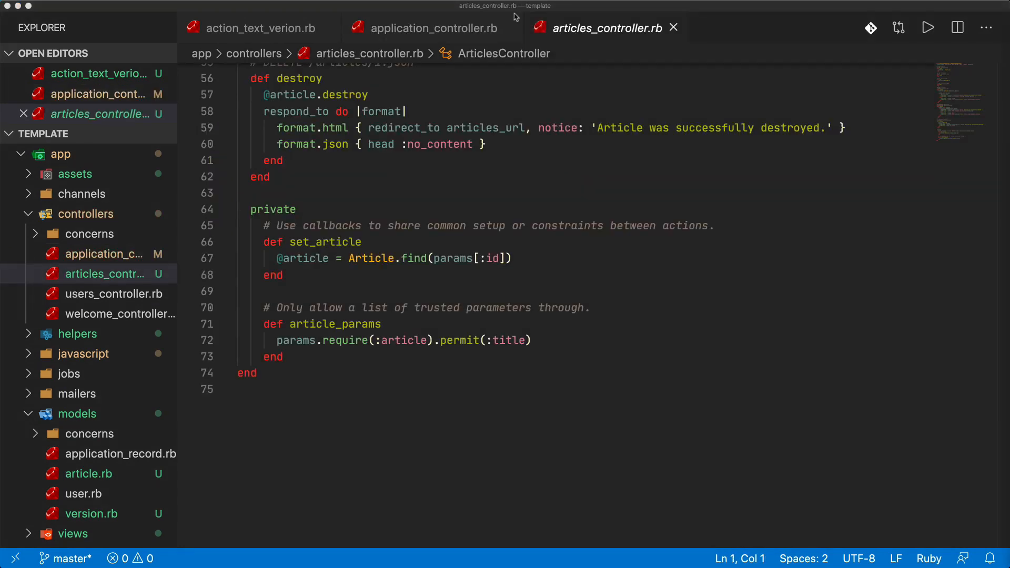
mouse_move(583, 29)
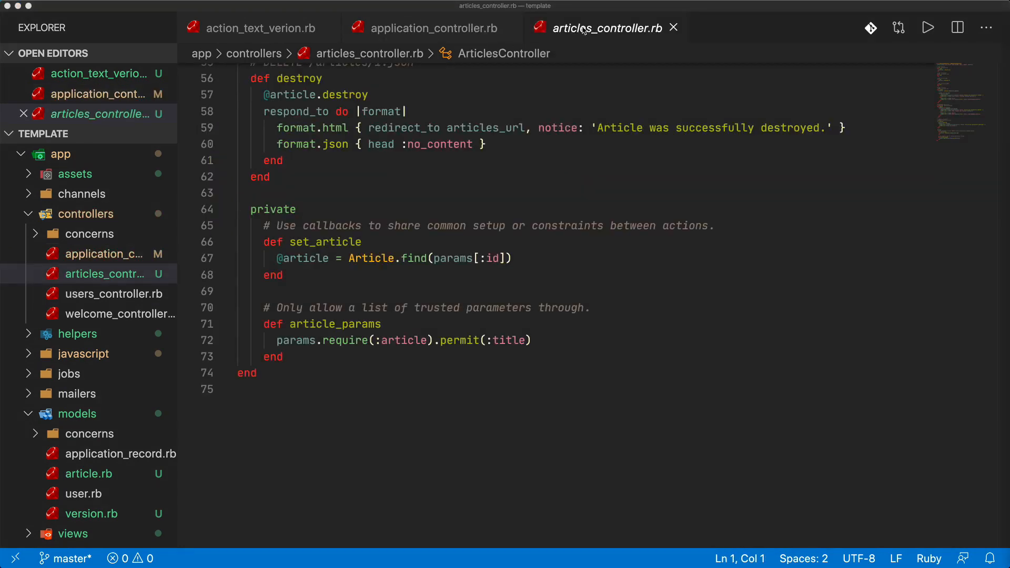
mouse_move(546, 340)
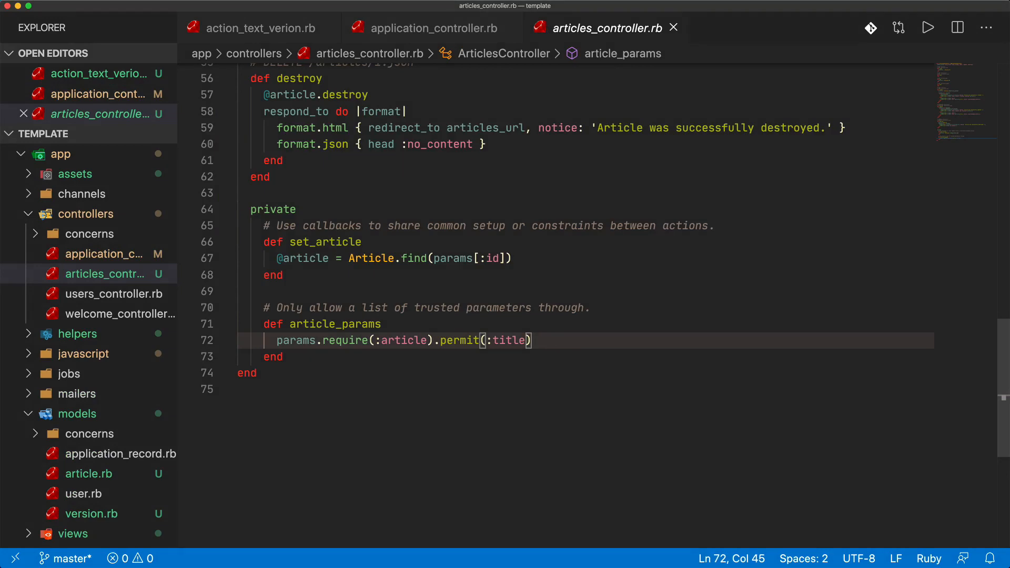
Permit :content in article params and check the rich_text_area content field in _form.html.erb
type(", :")
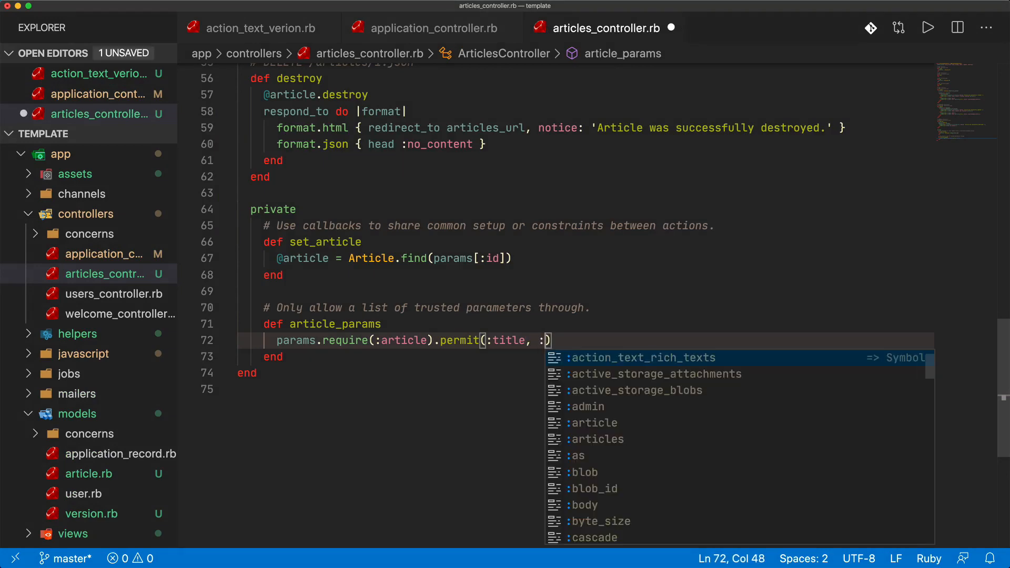
type("conte")
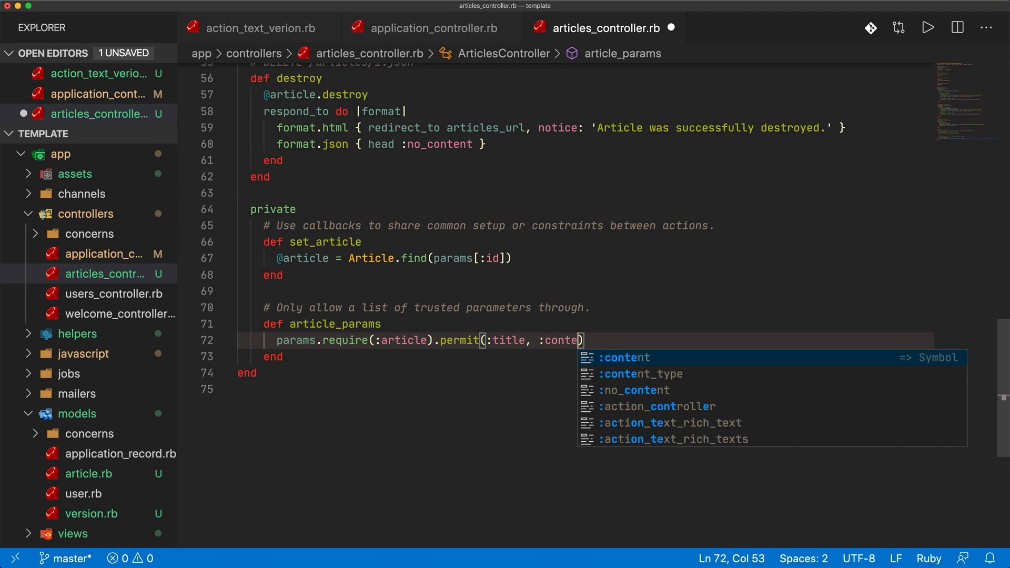
type("nt")
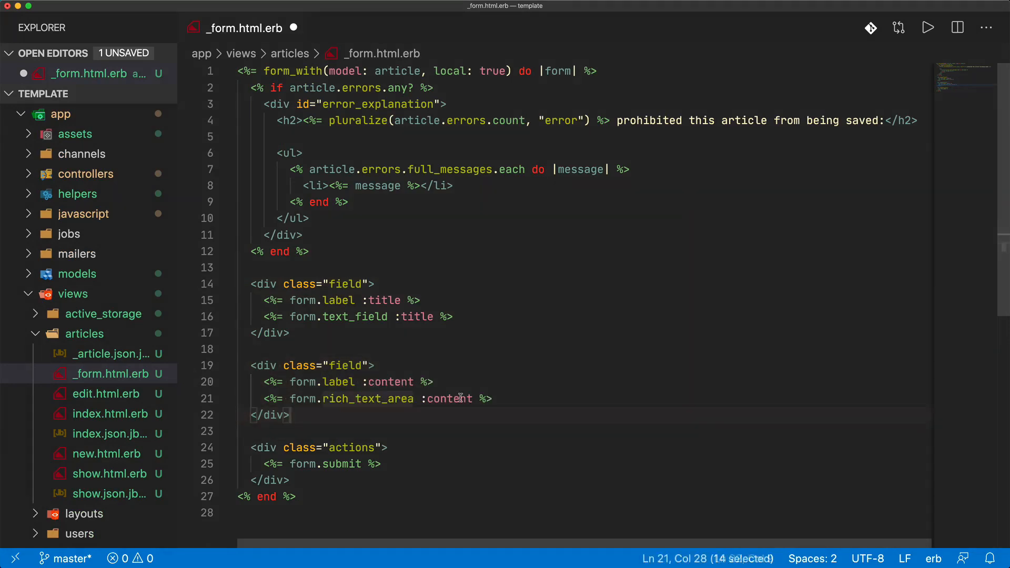
double_click(449, 398)
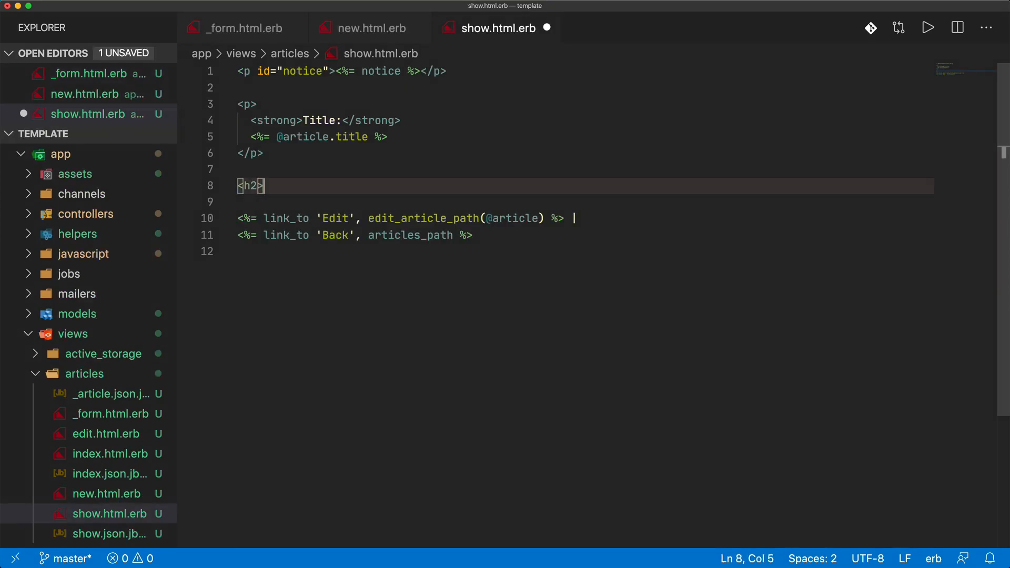
type("Versions")
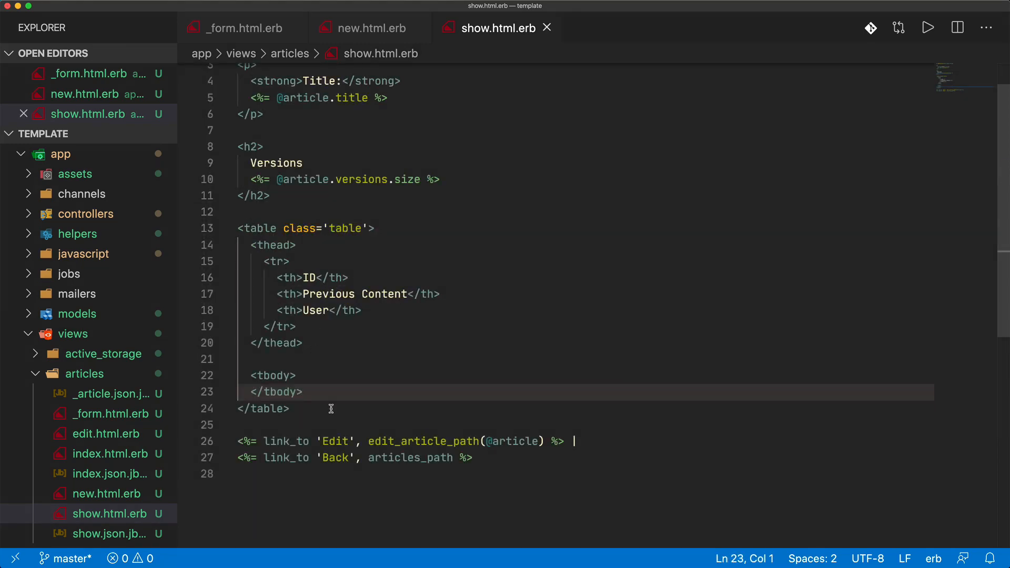
mouse_move(313, 387)
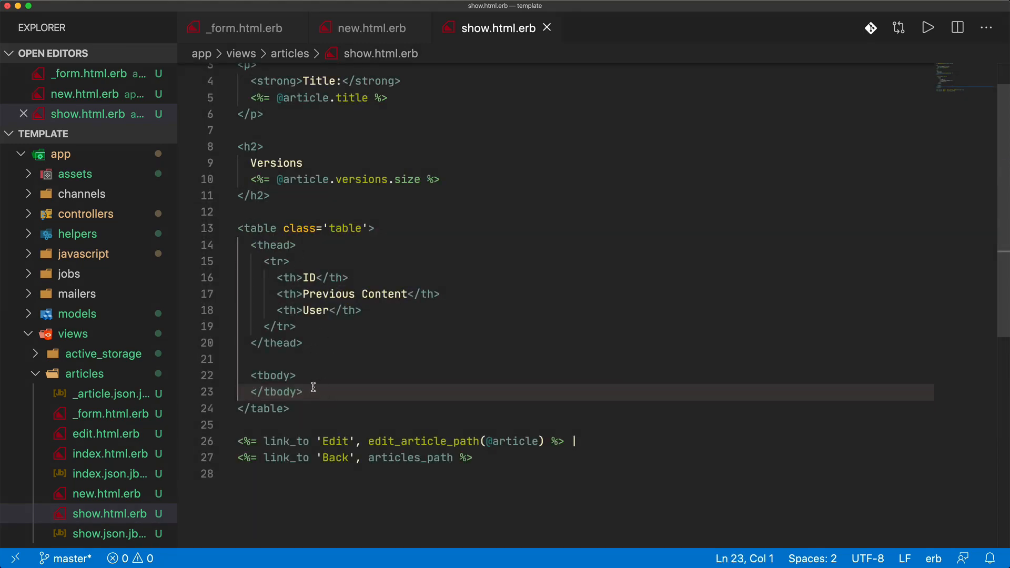
type("<% @%>")
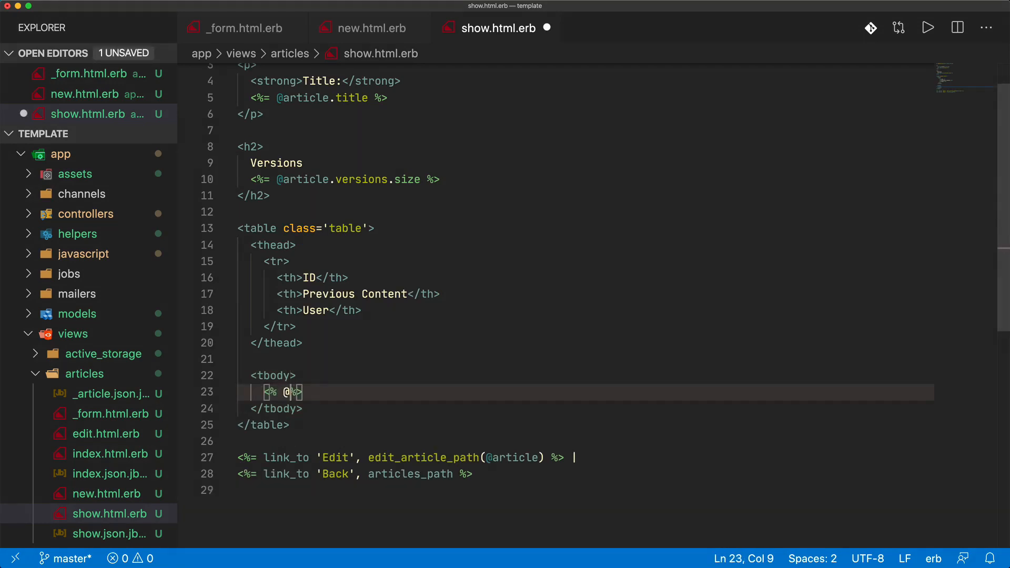
type("@article.versiosn")
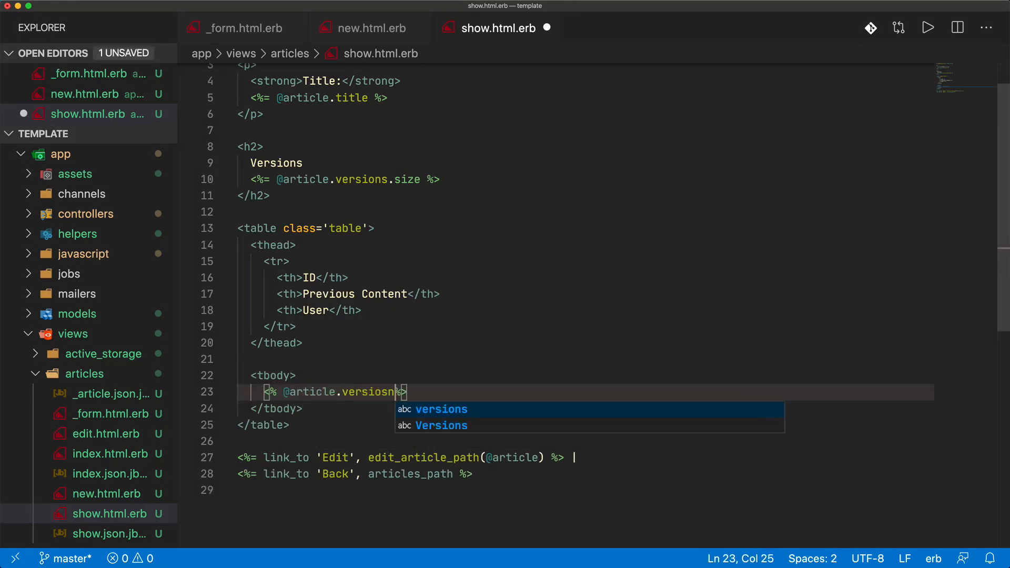
type(".order(id:")
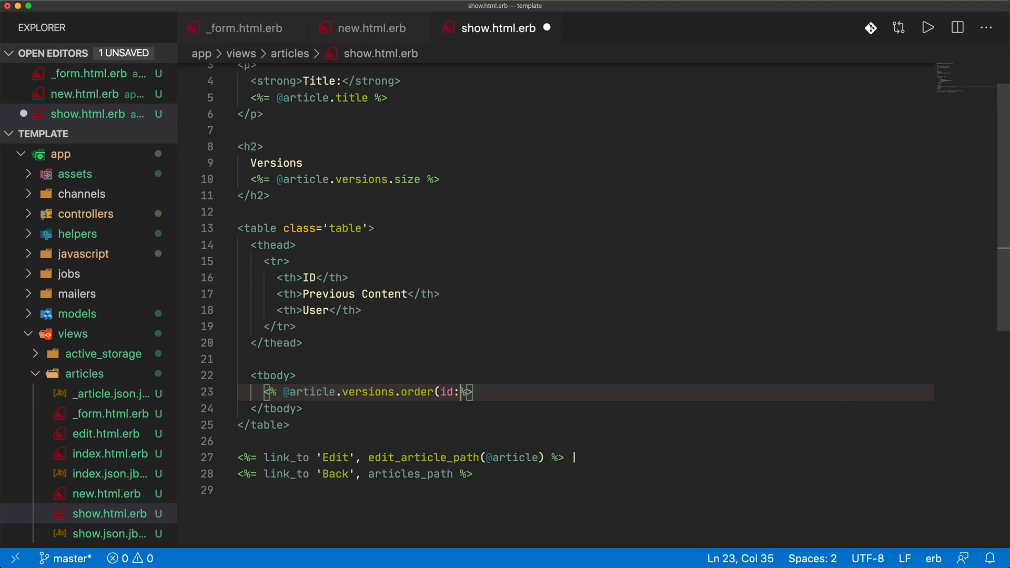
type(":desc")
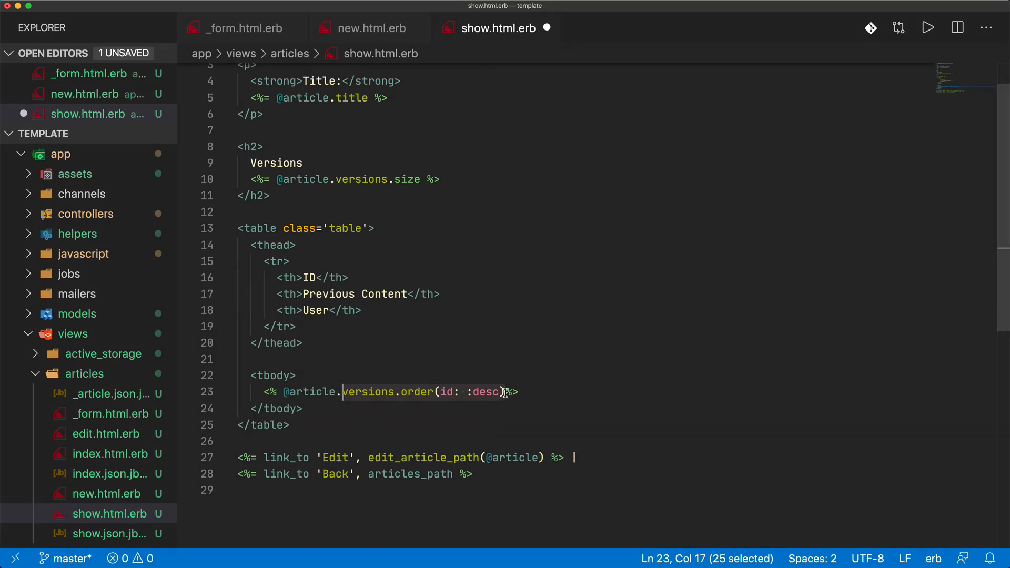
type(".each")
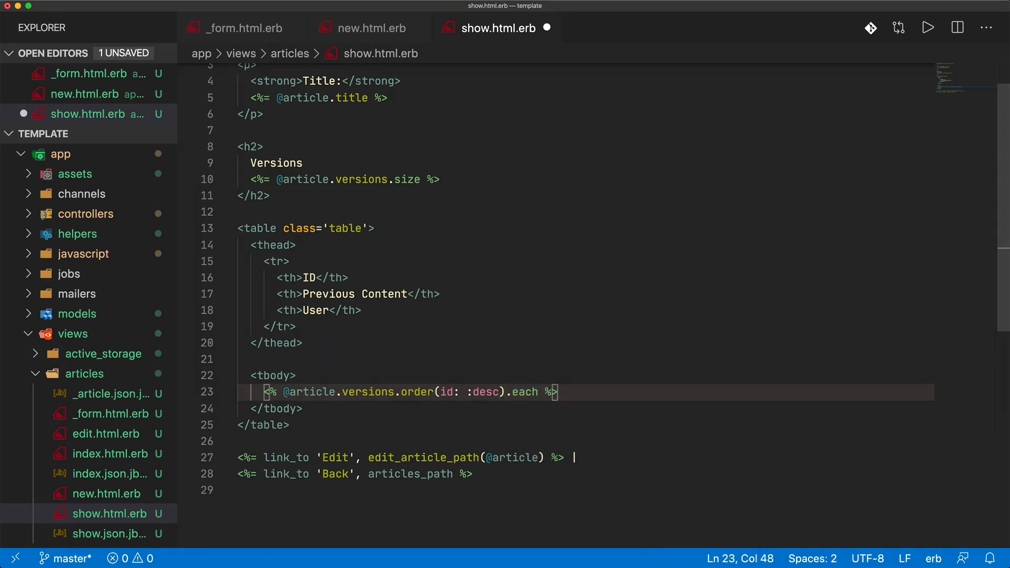
type("do |version|")
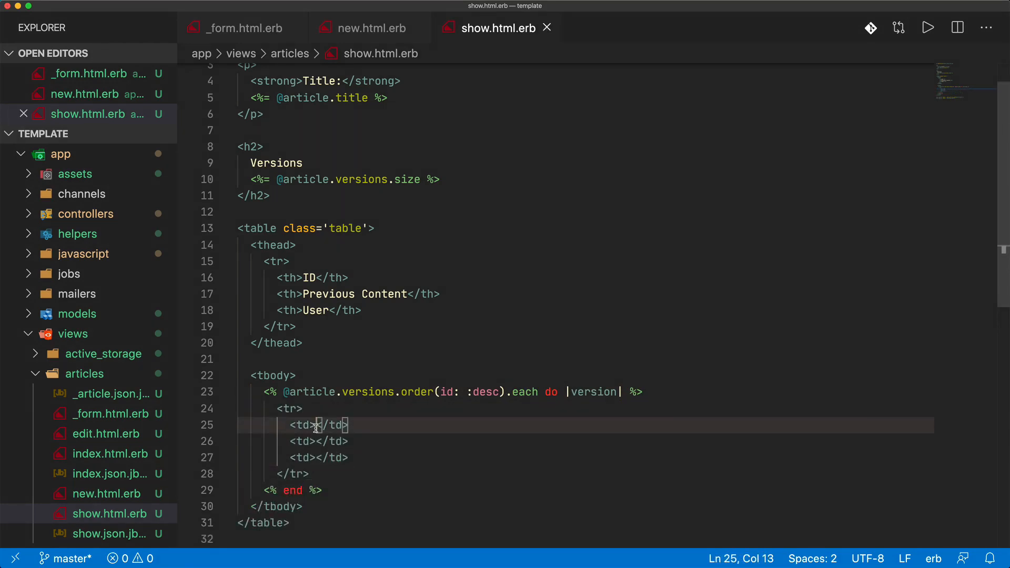
Output each version's content and user email in the table rows of the article show view
type("<%-<")
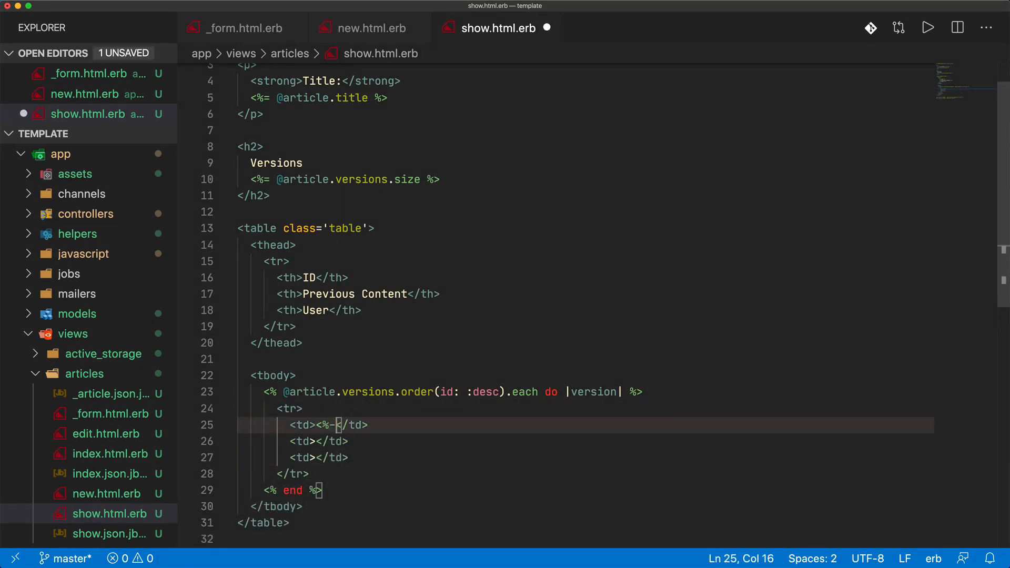
type("= version.id %>")
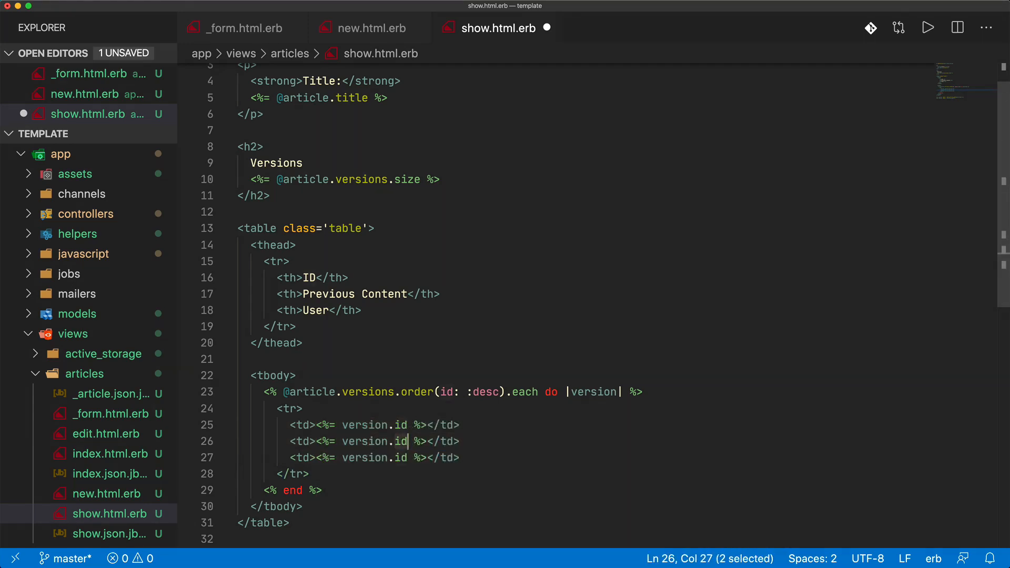
type("content")
left_click(586, 457)
type("user.")
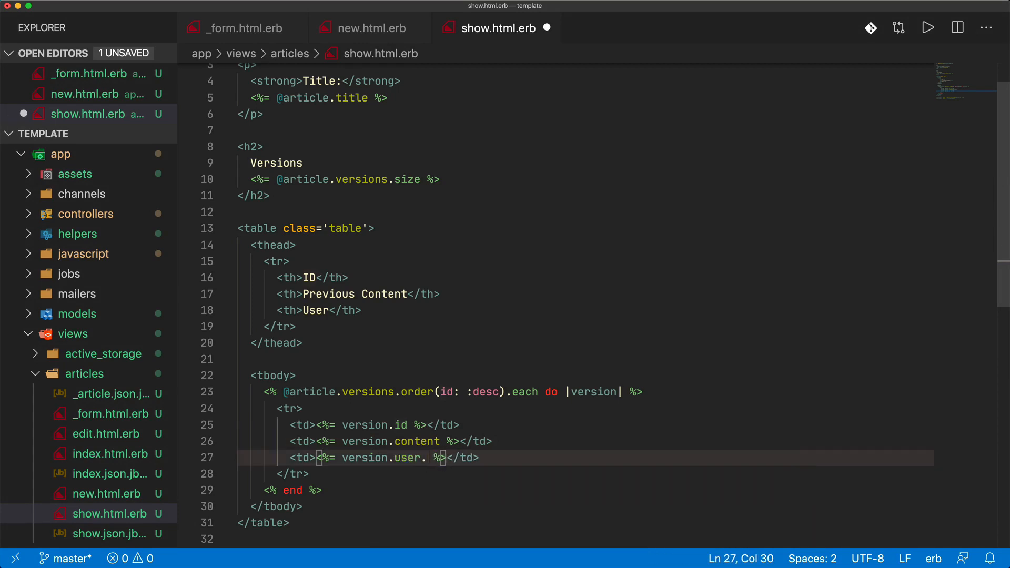
type("email")
left_click(585, 131)
type("<p><%= @%>")
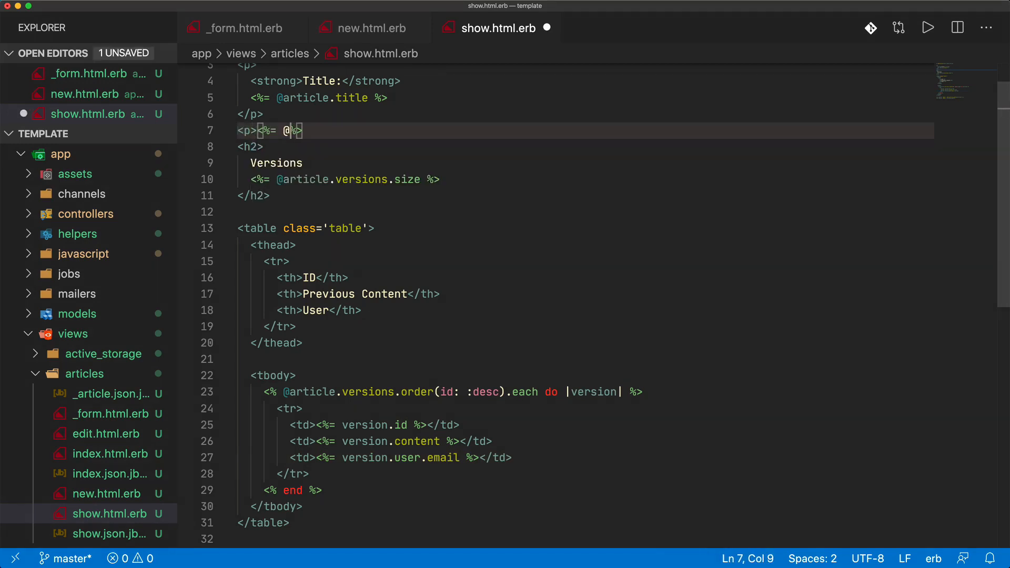
type("art")
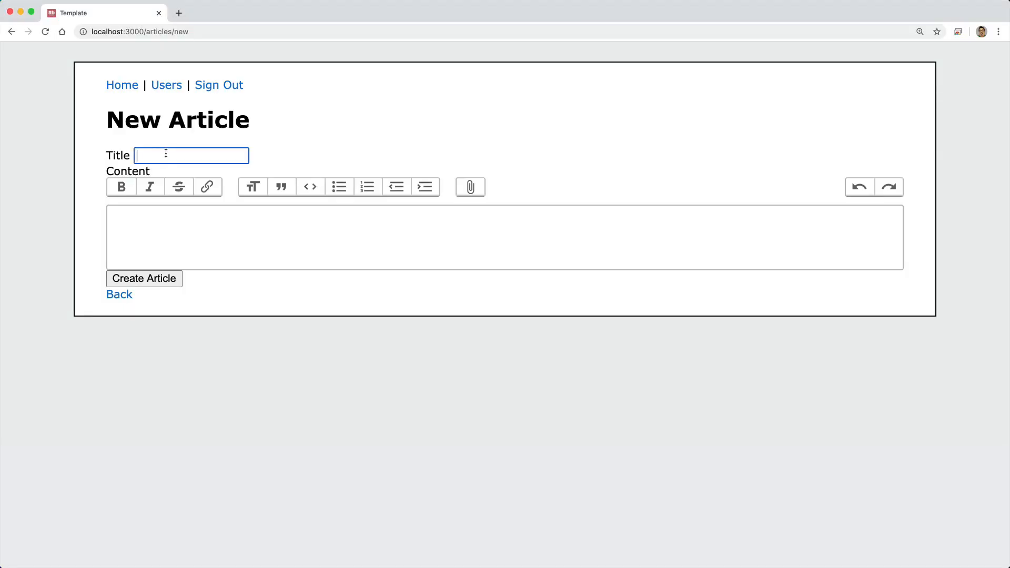
Create the TEST article with a Lorem ipsum sentence as content and view its single version
type("Lorem ipsum dolor sit amet, consectetur adipiscing elit.")
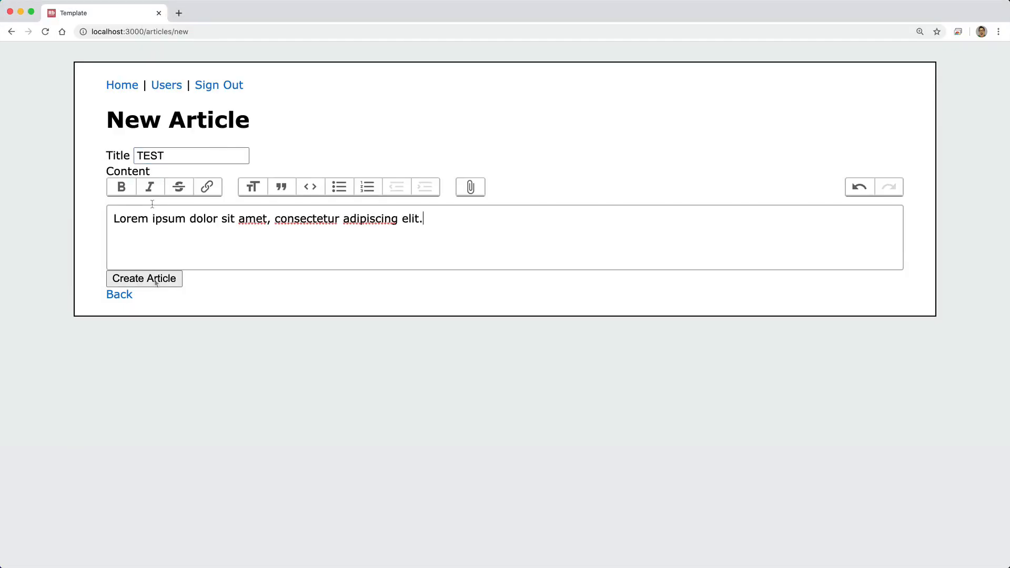
left_click(144, 277)
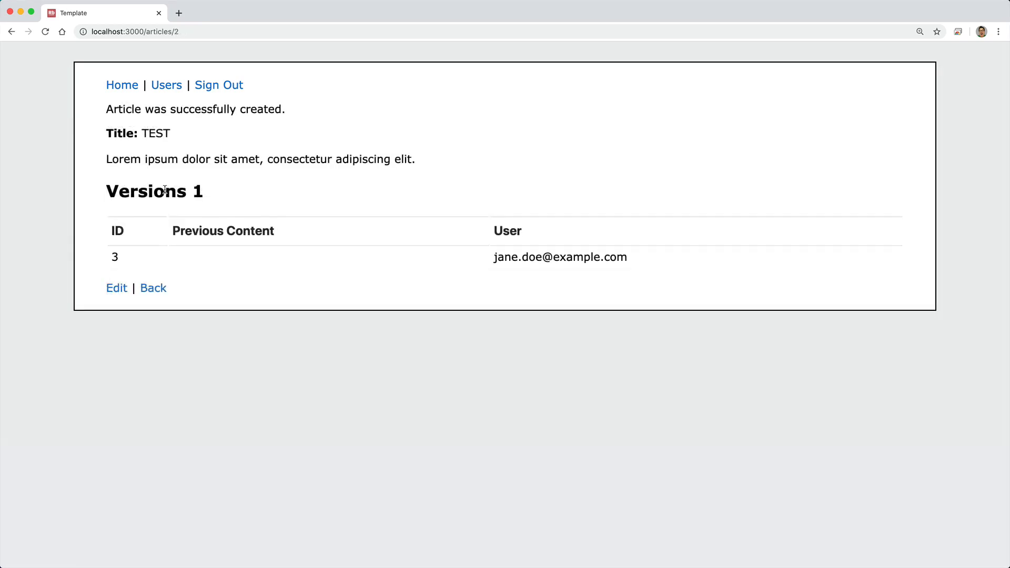
mouse_move(212, 205)
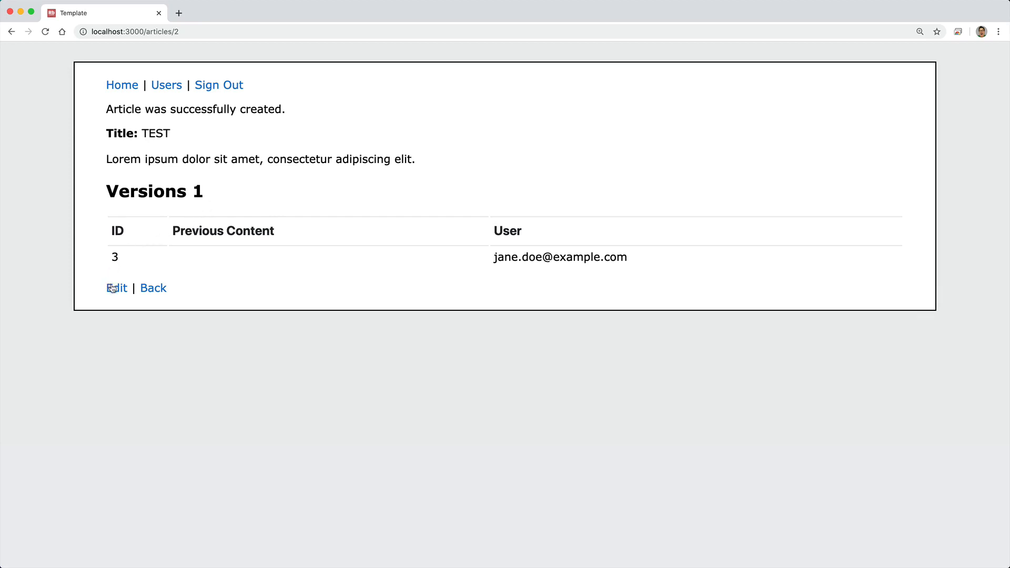
Edit the TEST article twice with longer content so the Versions table lists three entries
left_click(116, 288)
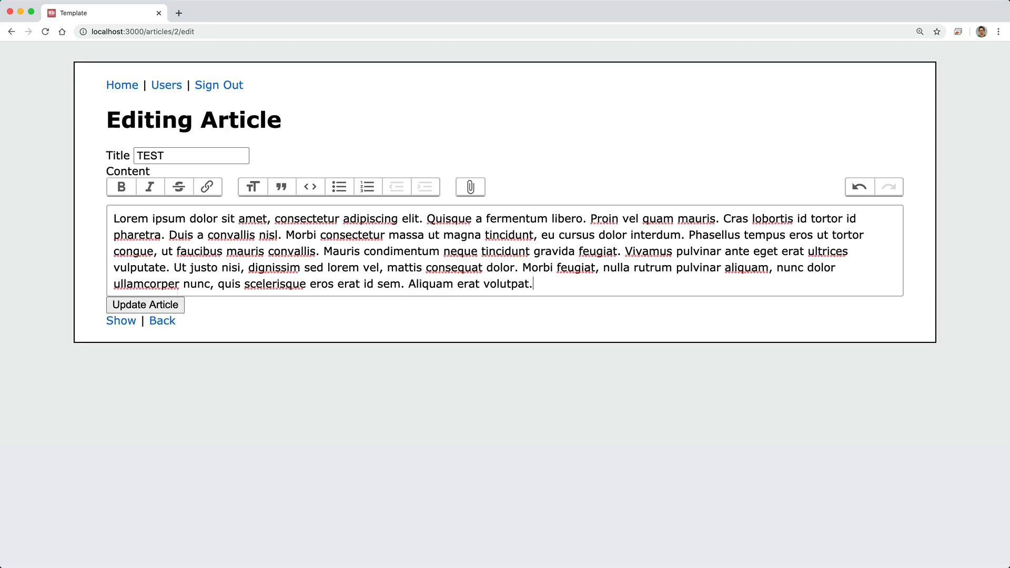
left_click(144, 305)
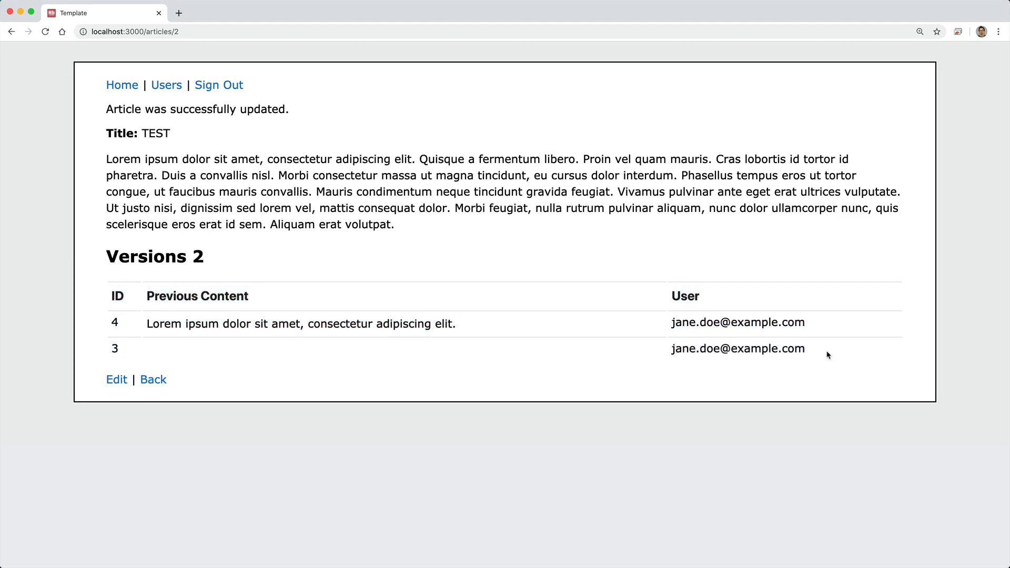
left_click(116, 380)
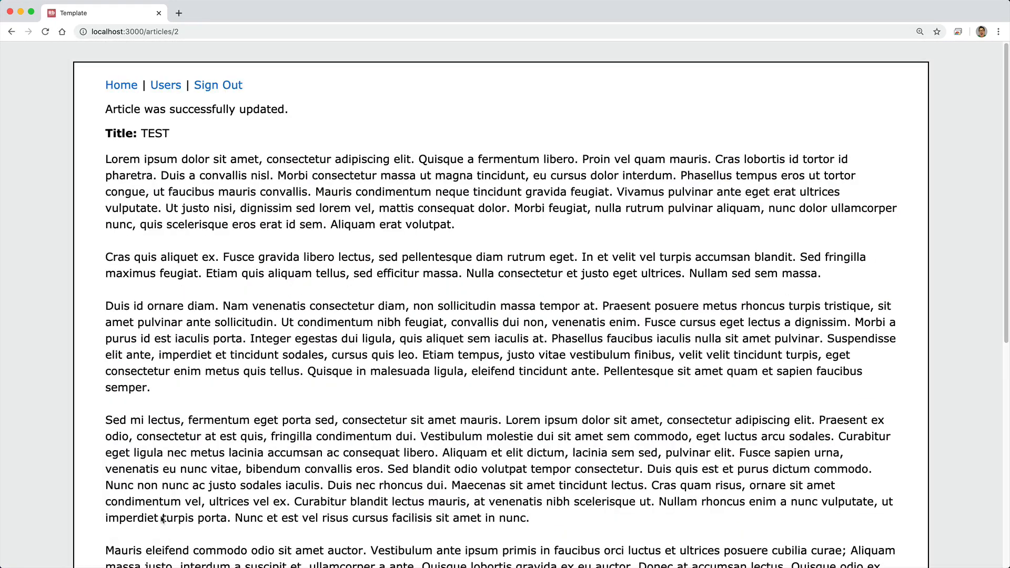
scroll("down", 3)
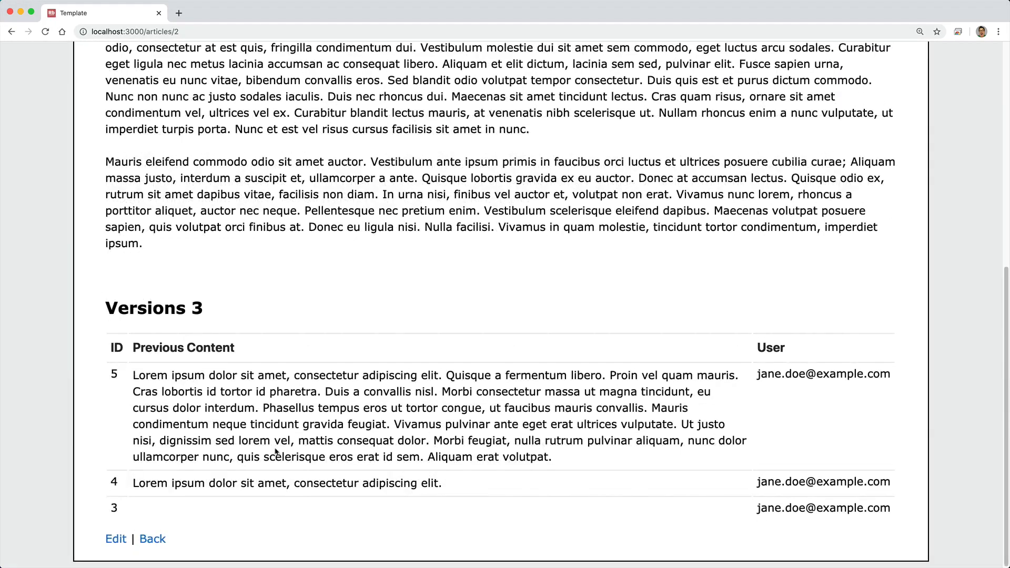
Retitle the article to TEST2, save it, and confirm the Versions table still shows three entries
left_click(116, 539)
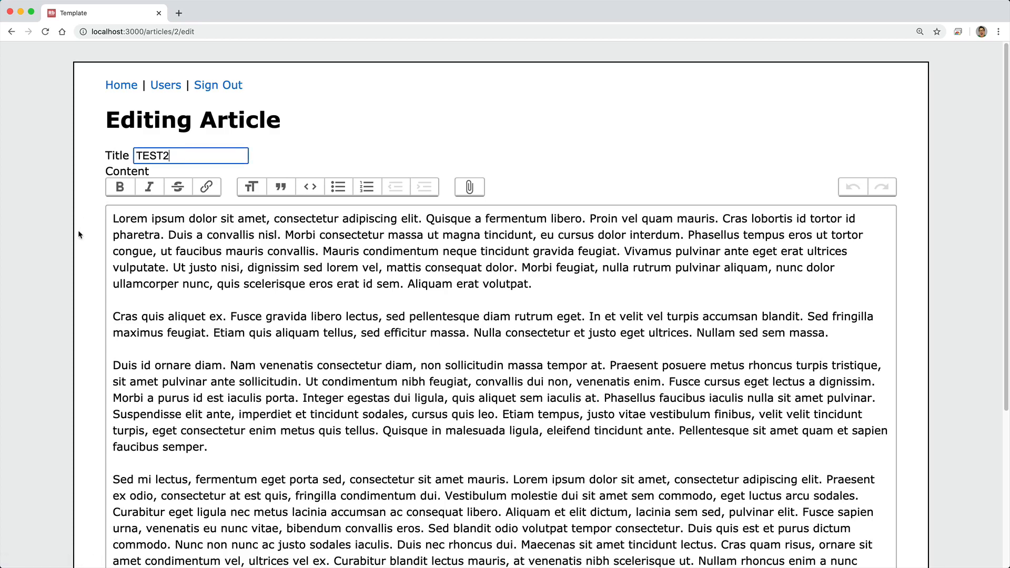
scroll("down", 3)
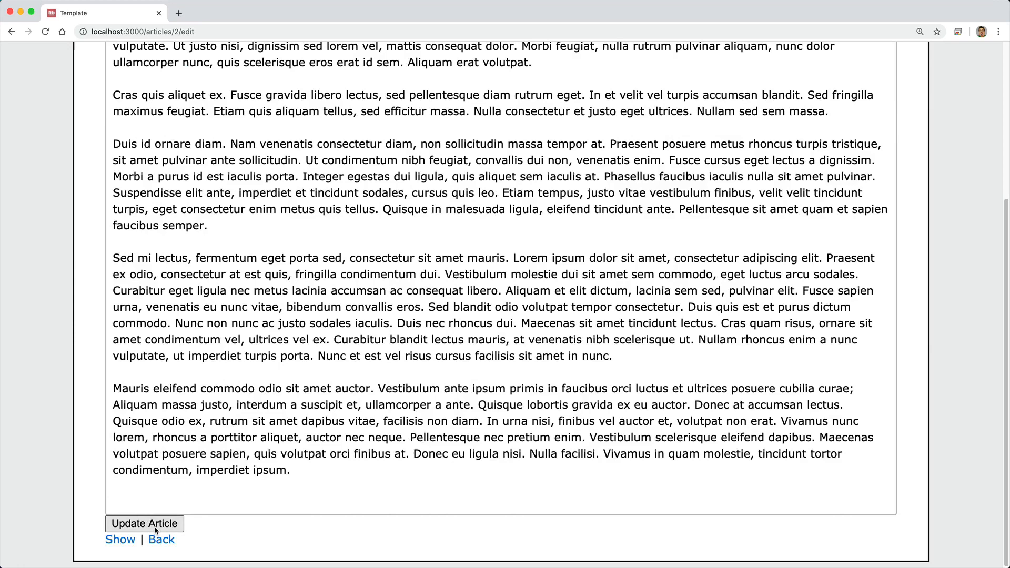
left_click(144, 523)
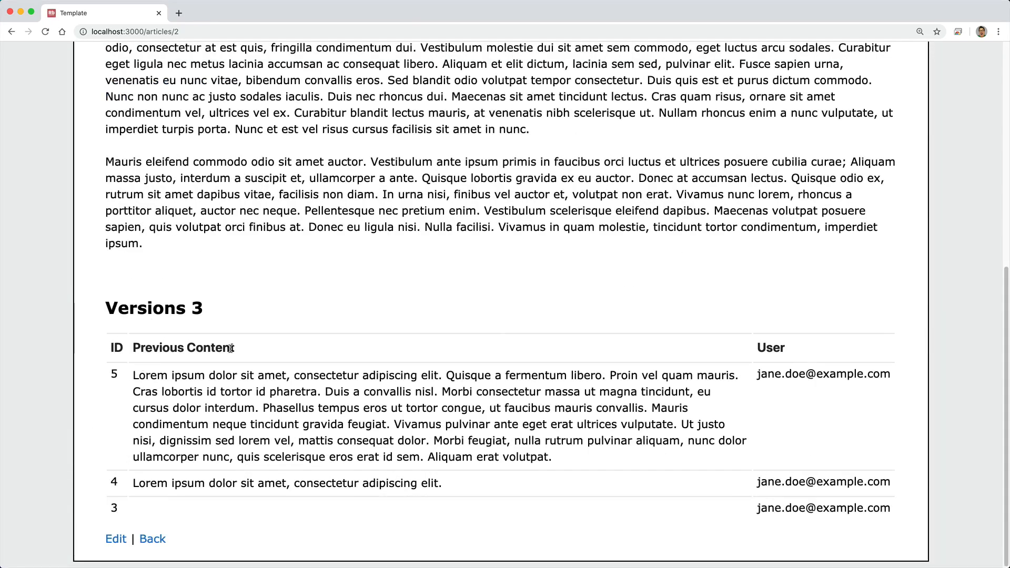